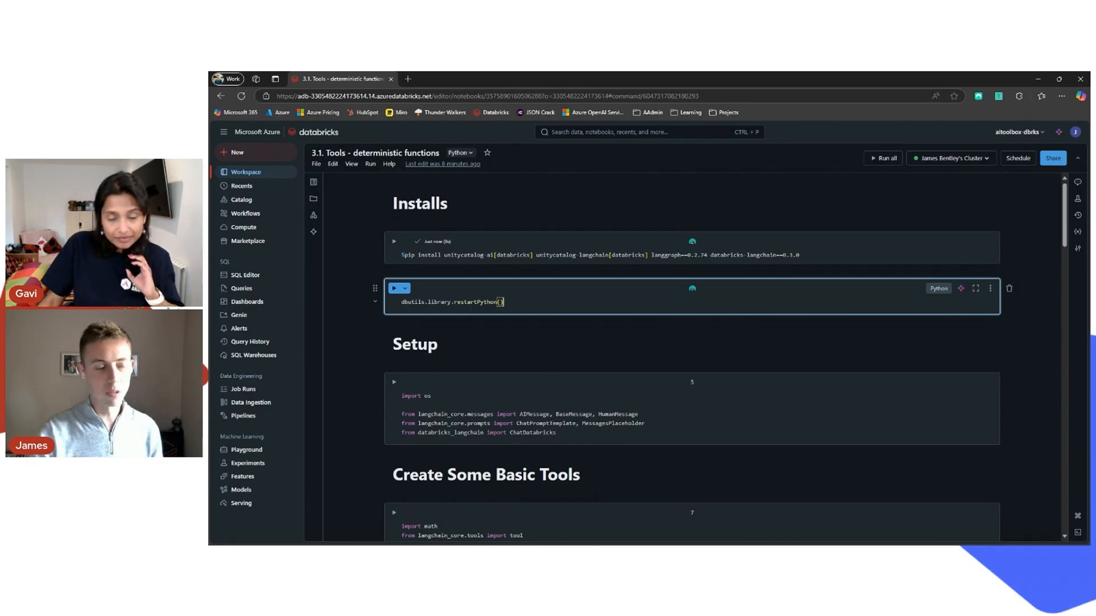
- Restart Python with the restartPython cell and move on to the Setup imports cell
left_click(395, 288)
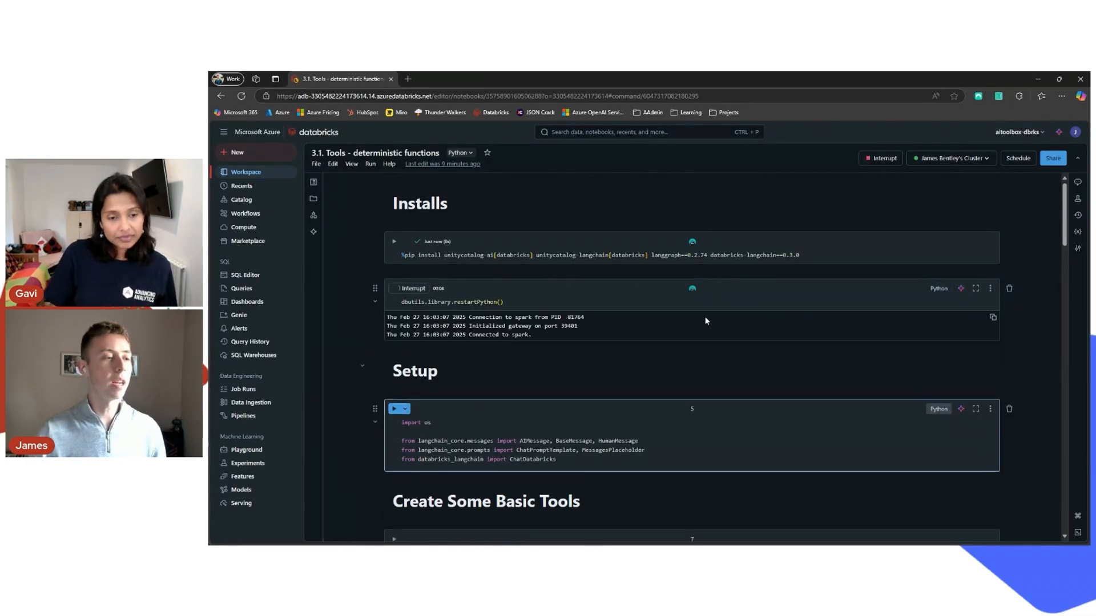
scroll("down", 3)
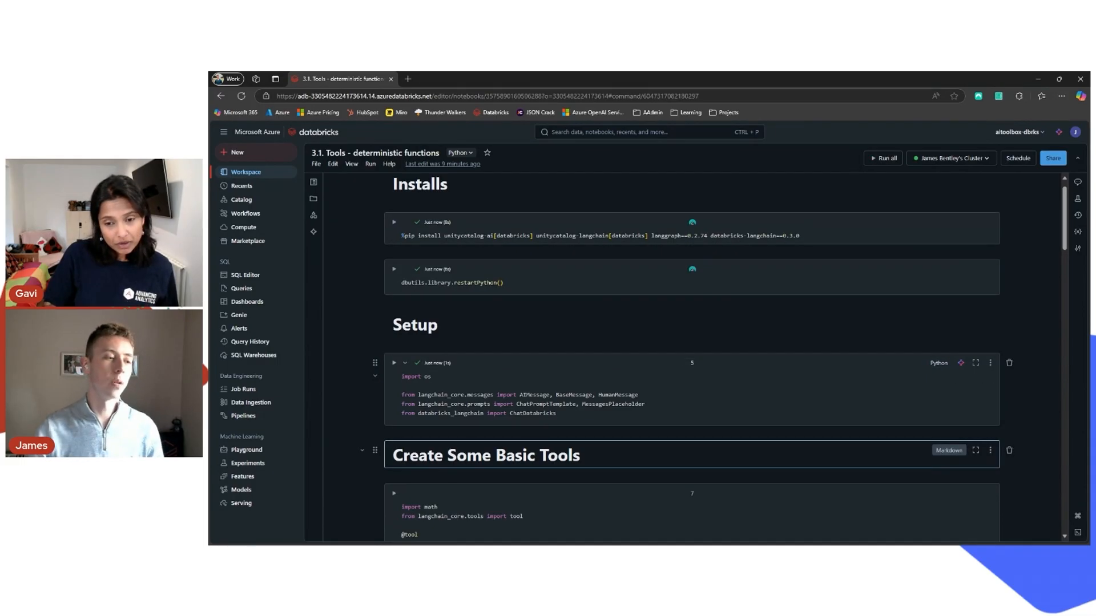
- Review and run the tools cell defining solve_quadratic and pythagorean_theorem
scroll("down", 3)
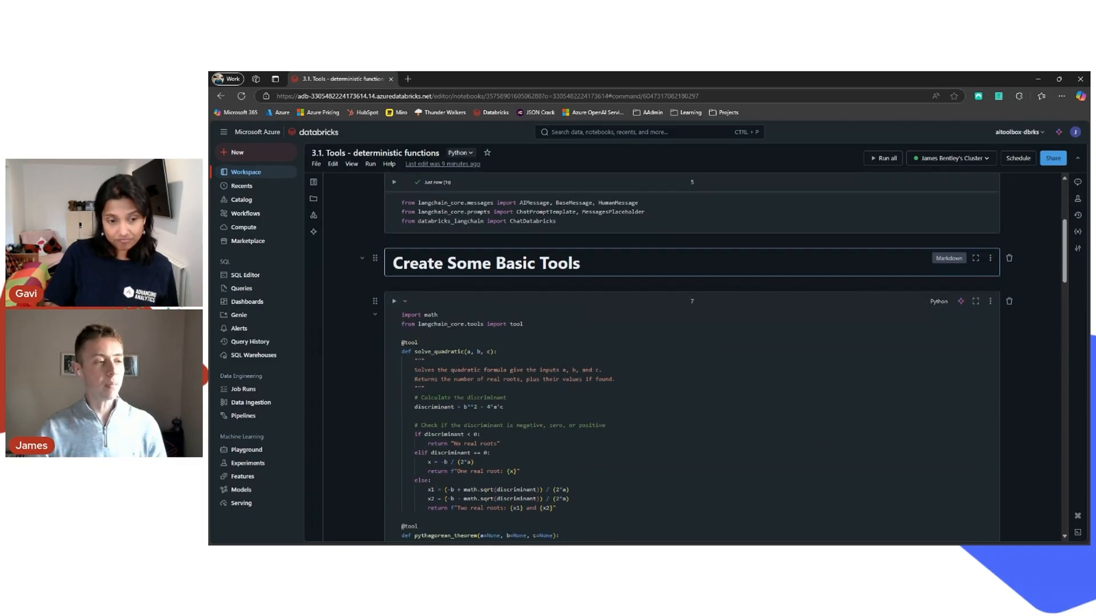
scroll("down", 3)
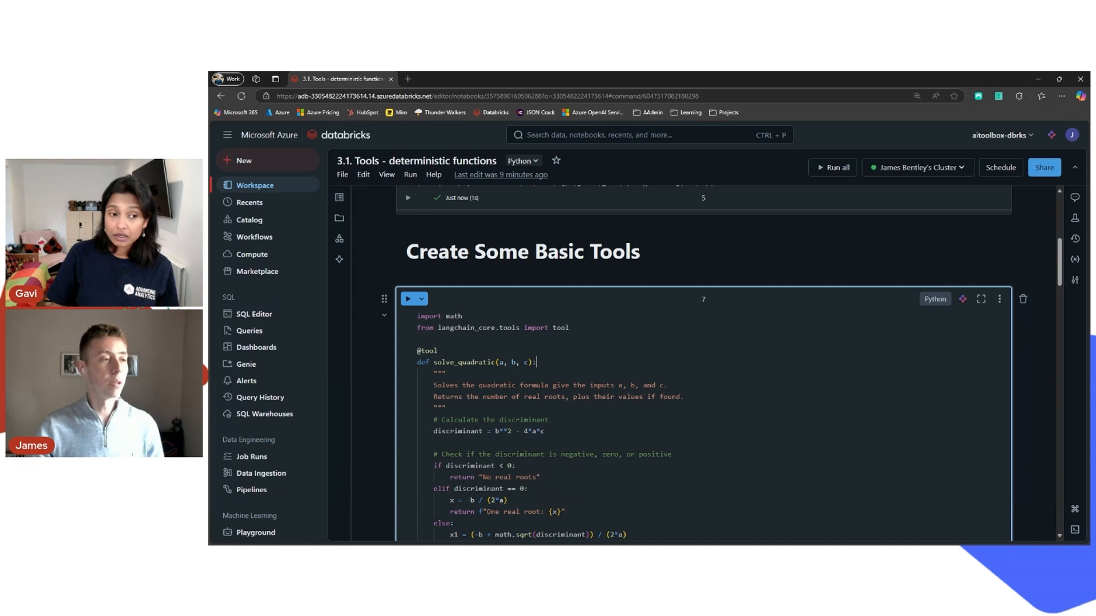
scroll("down", 3)
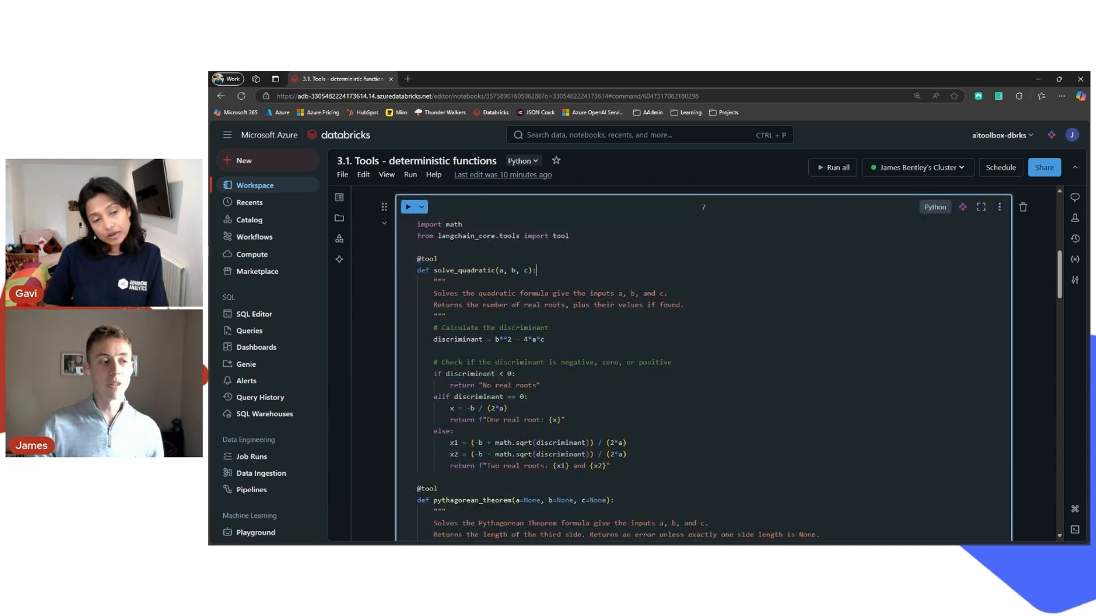
scroll("down", 3)
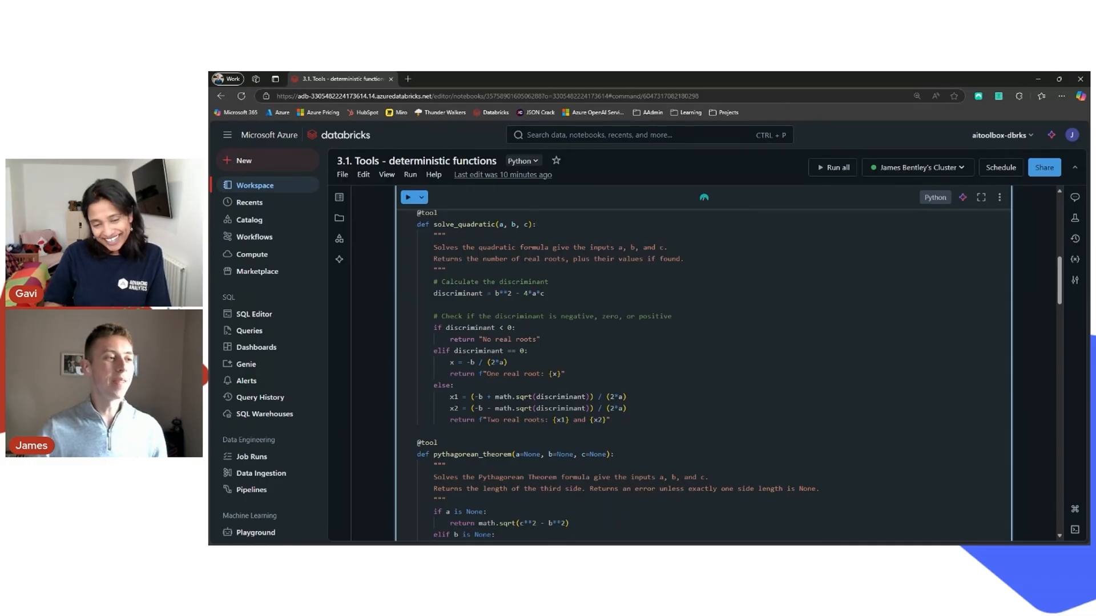
scroll("down", 3)
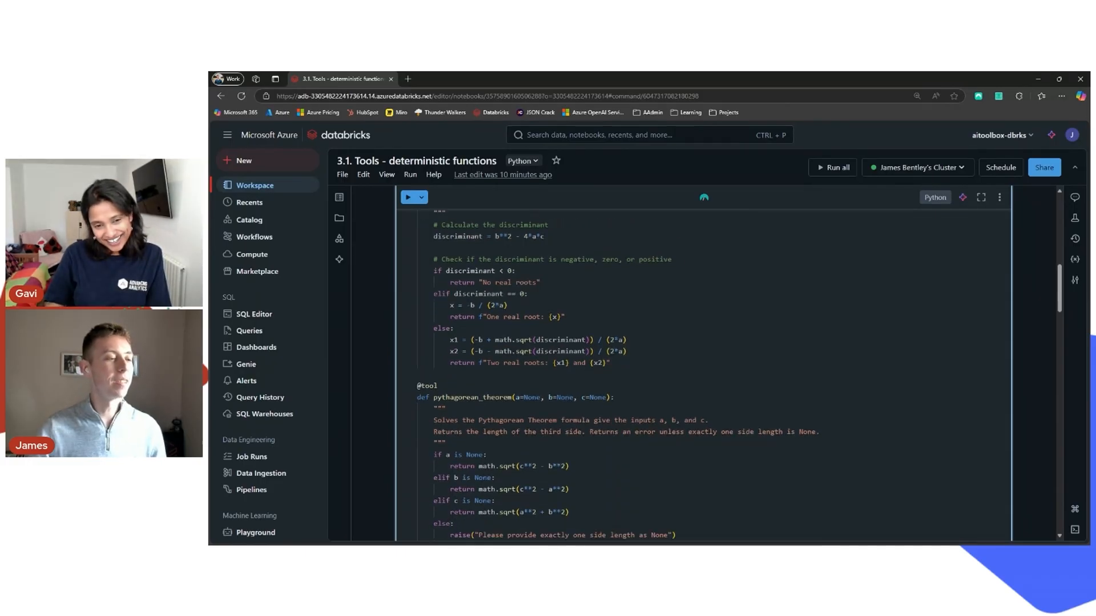
scroll("down", 3)
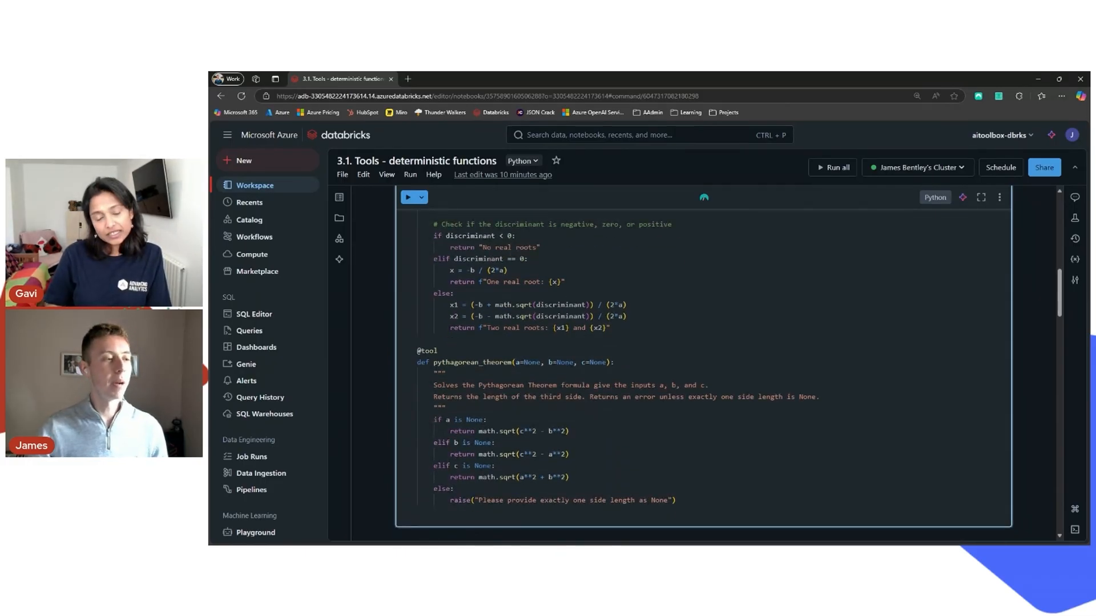
double_click(427, 350)
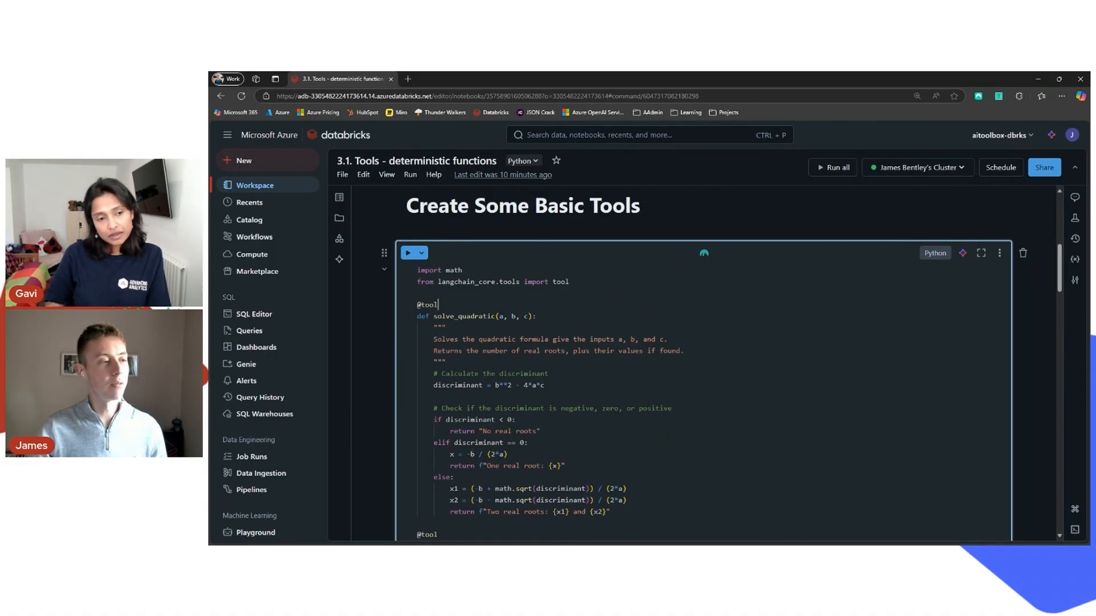
double_click(426, 304)
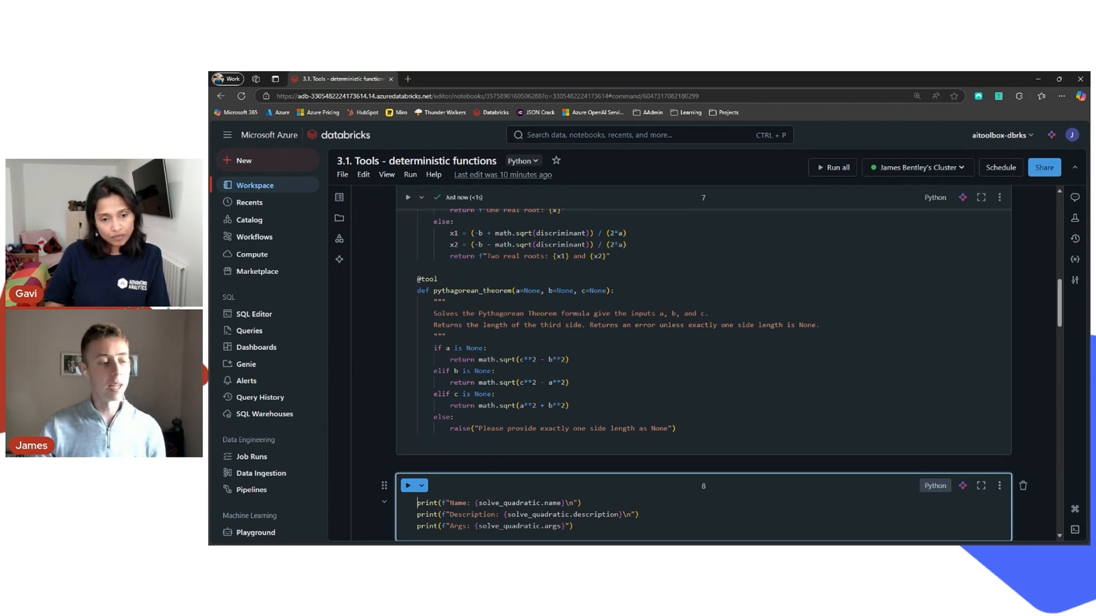
- Run the cell printing solve_quadratic's name, description and args
scroll("down", 3)
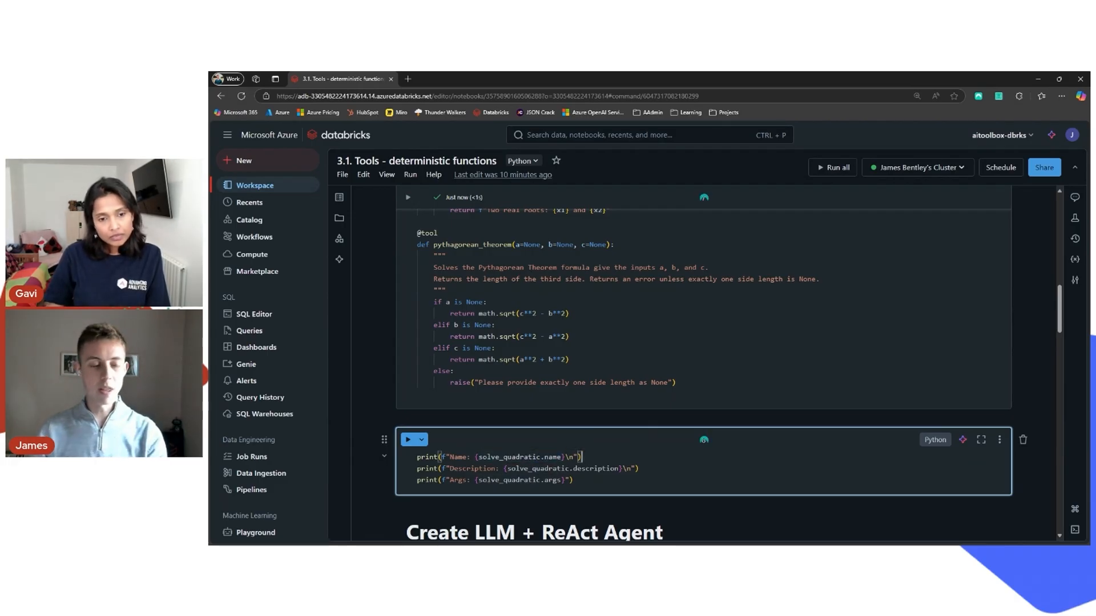
left_click(407, 457)
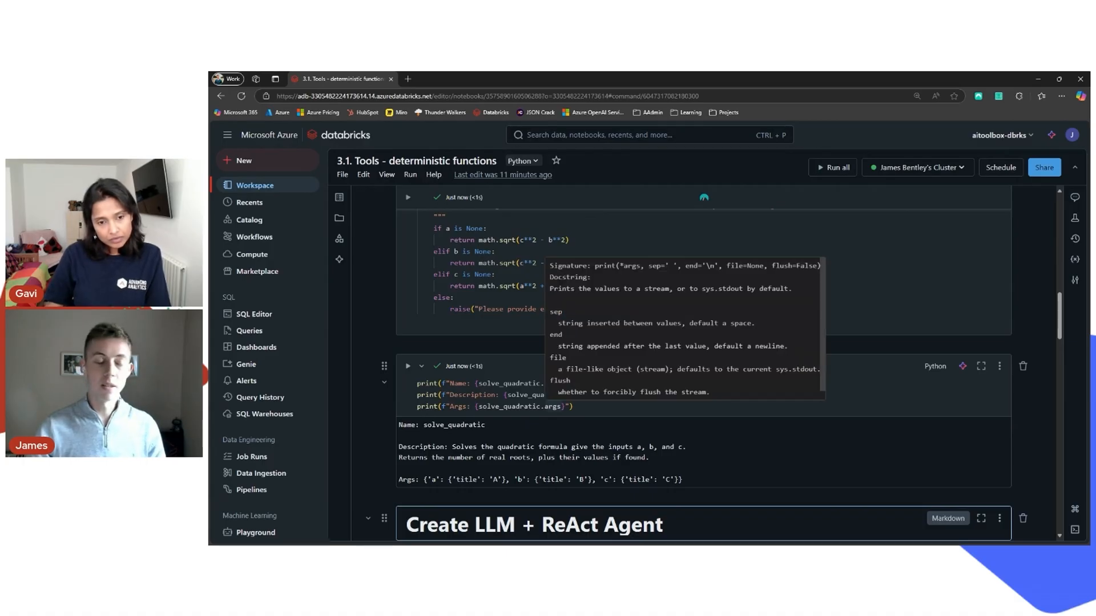
scroll("down", 3)
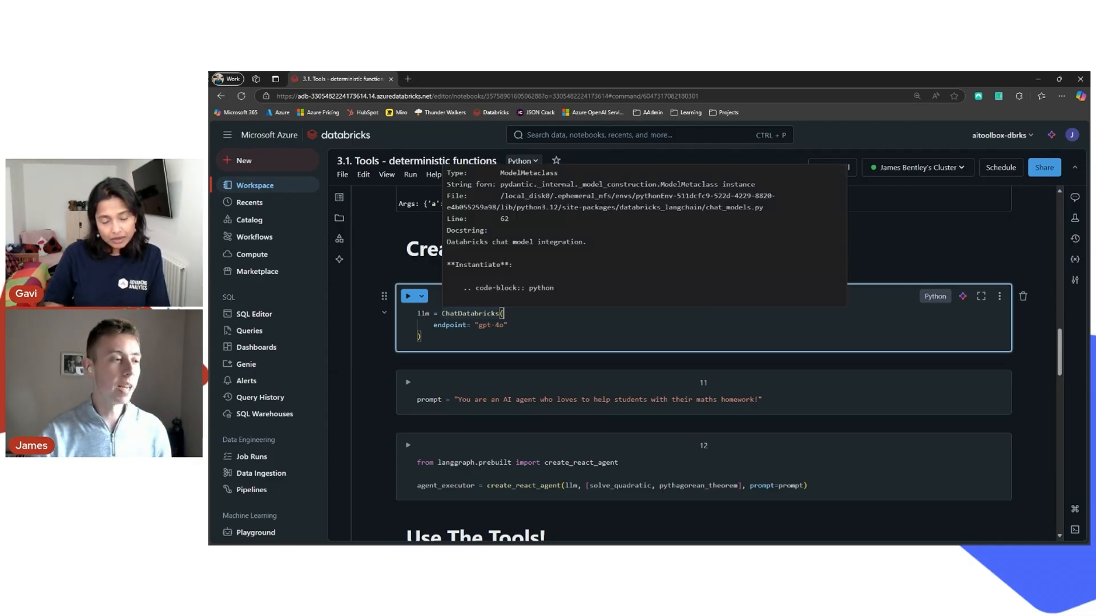
- Run the ChatDatabricks gpt-4o model cell and the maths-homework prompt cell
left_click(414, 295)
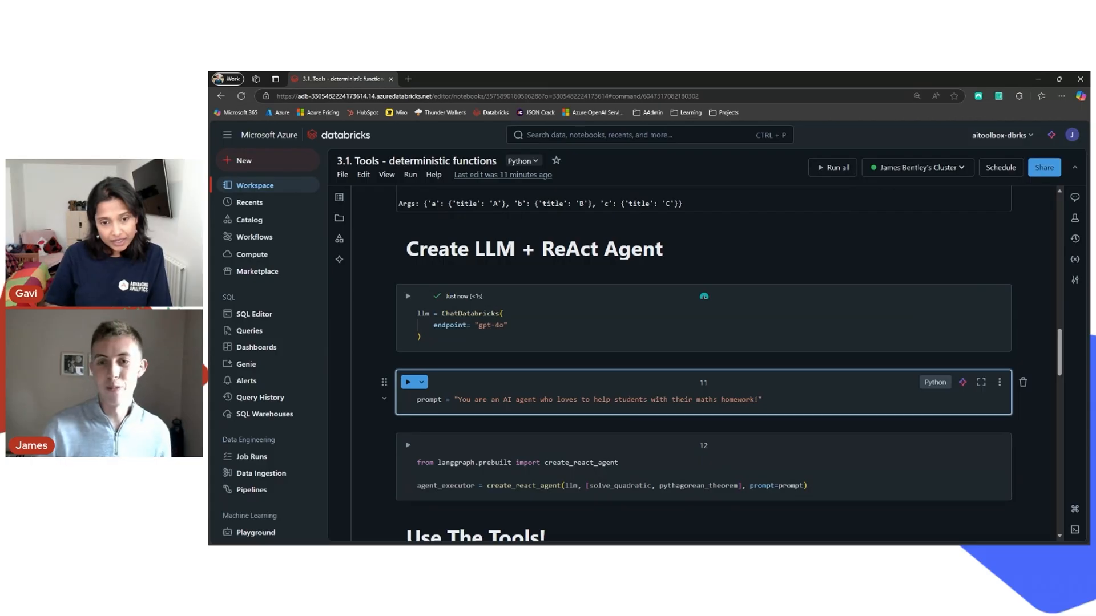
left_click(409, 382)
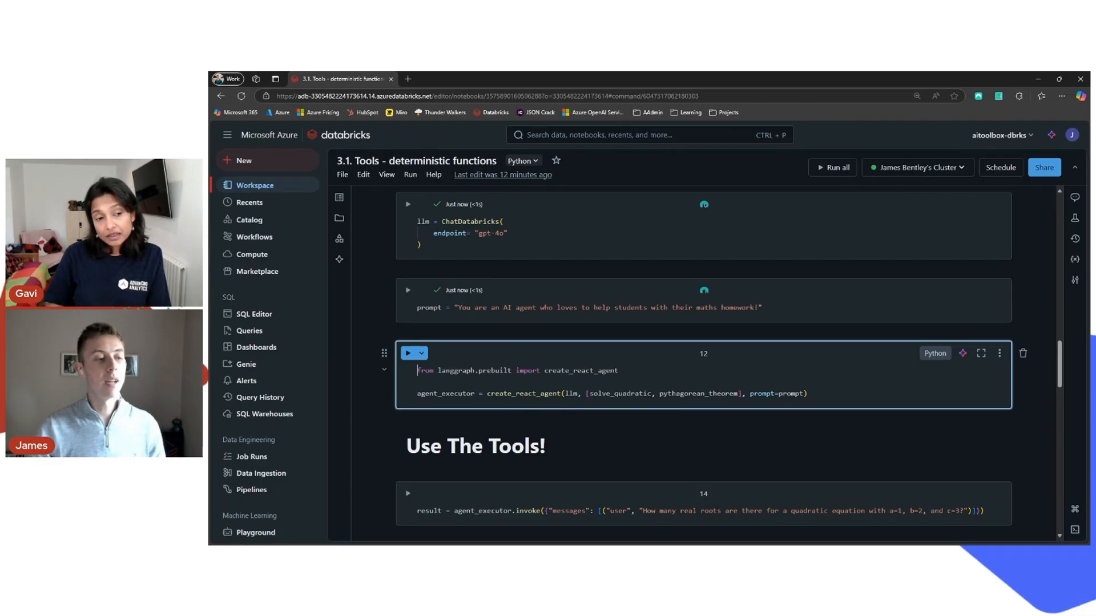
left_click_drag(589, 393, 739, 393)
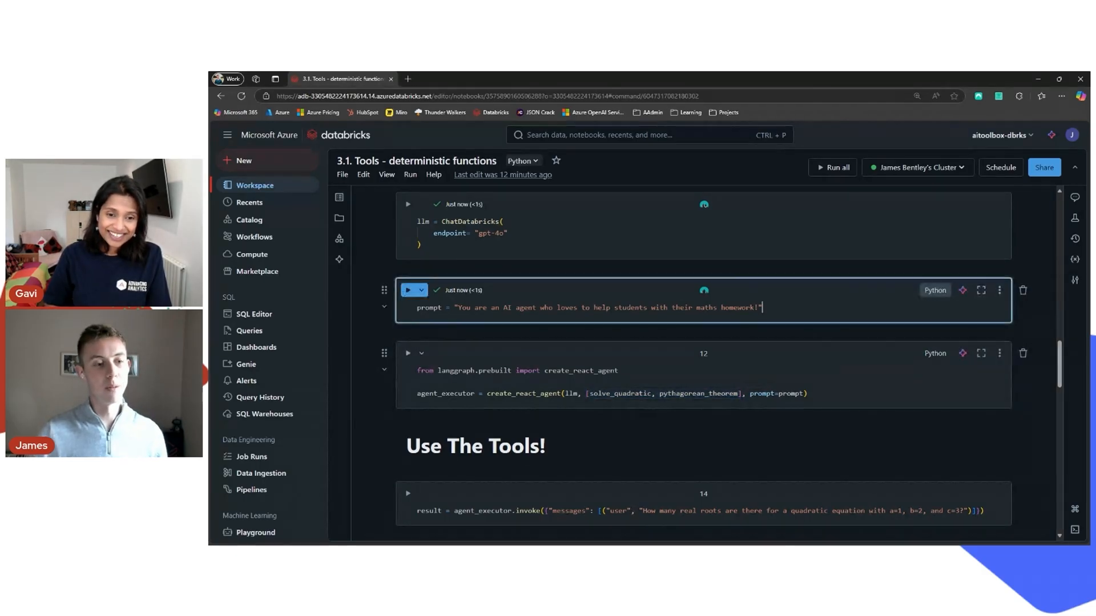
scroll("down", 3)
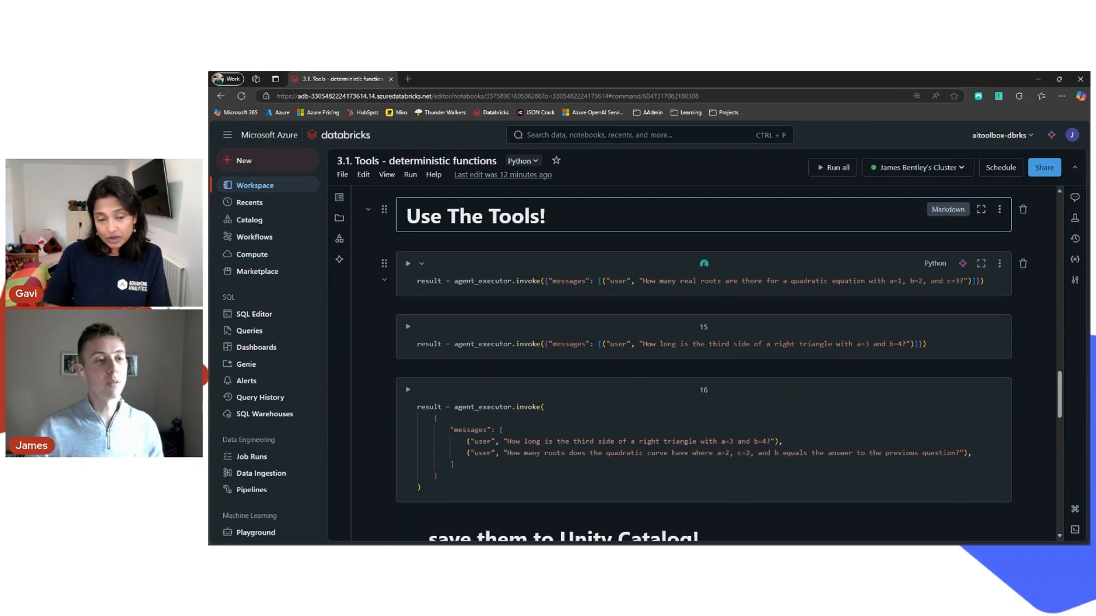
- Run the agent on the a=1, b=2, c=3 real-roots question and open its trace
left_click(699, 281)
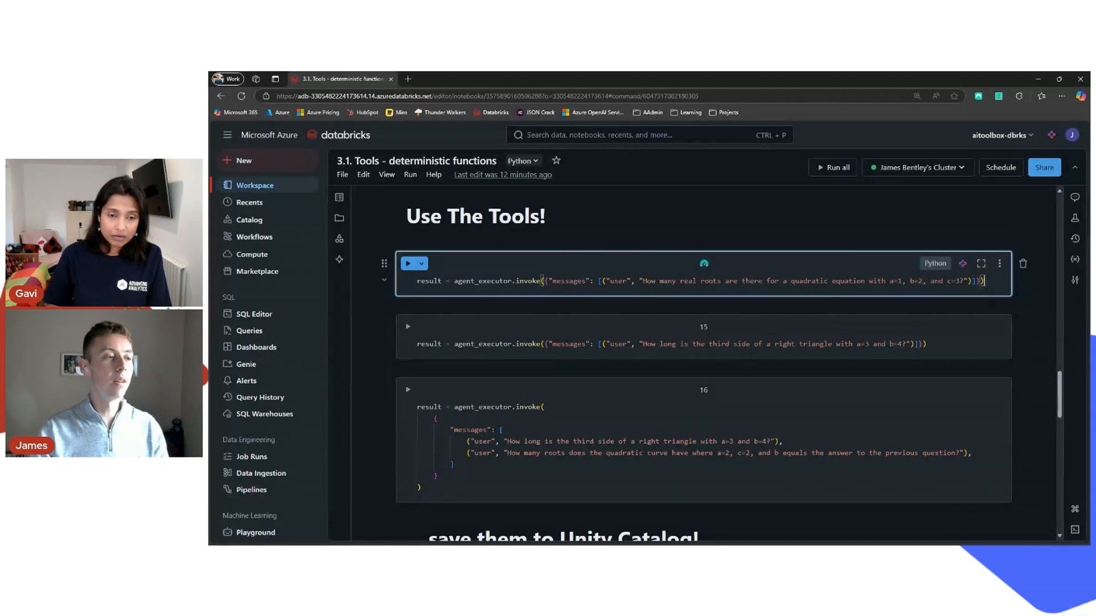
left_click(409, 264)
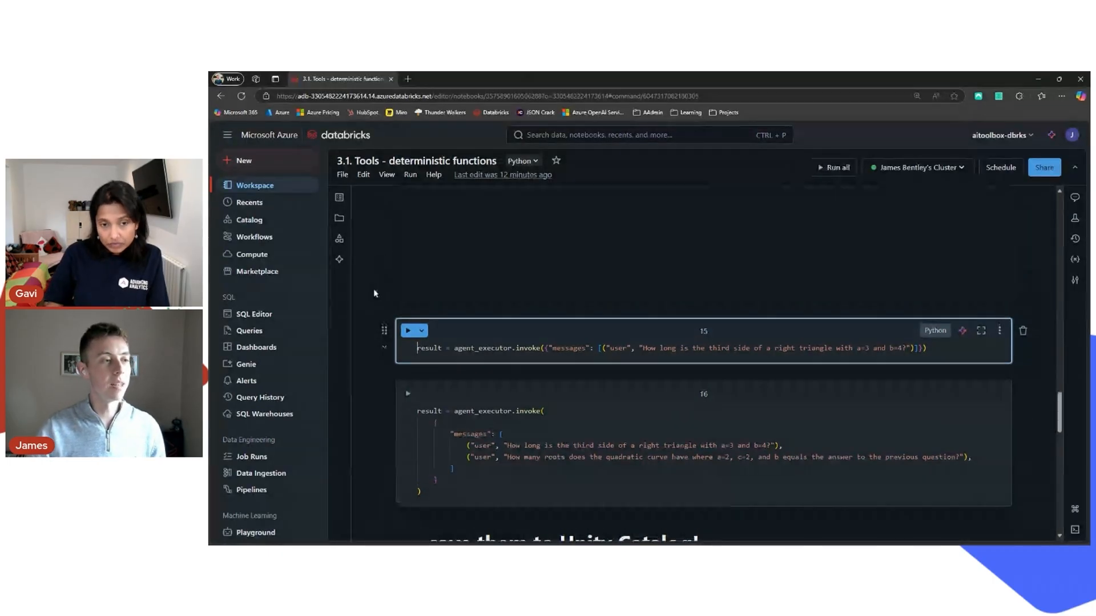
left_click(410, 330)
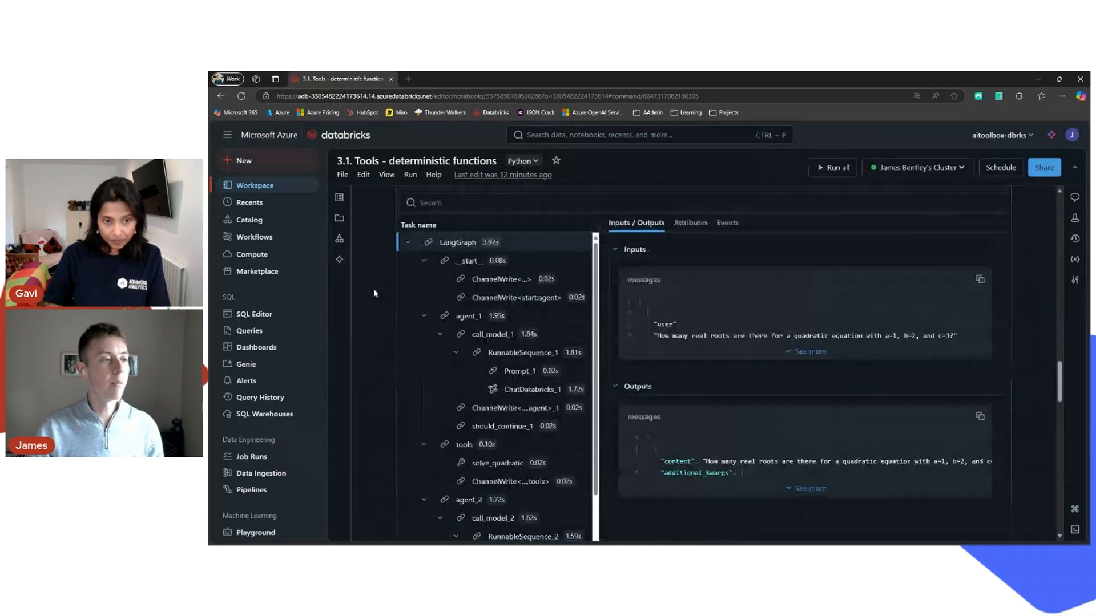
- Open agent_2's chat, showing solve_quadratic returning 'No real roots' and the final answer
left_click(468, 260)
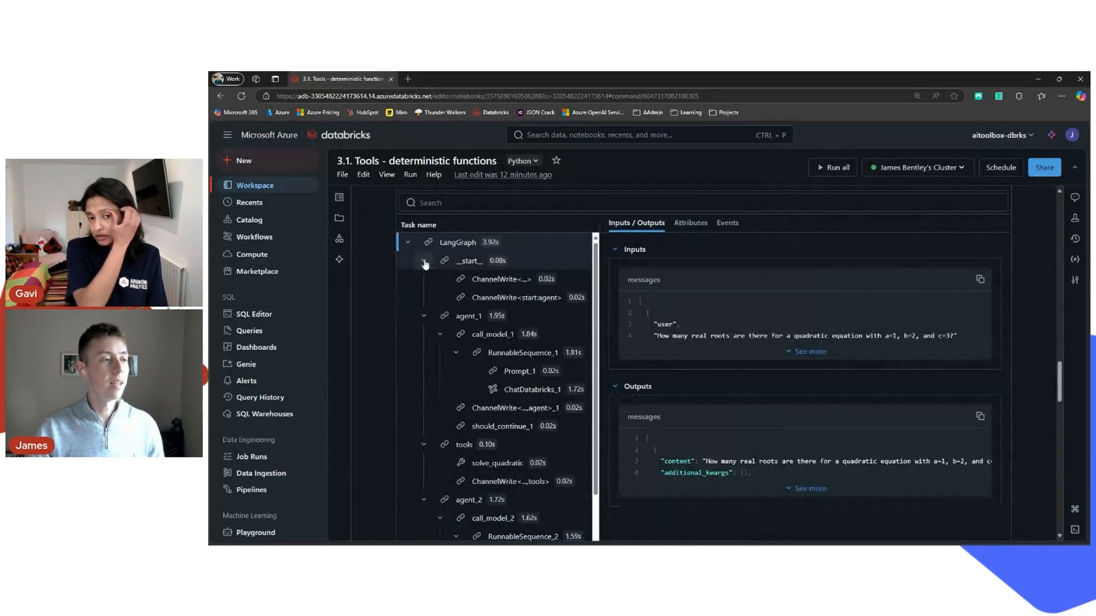
scroll("down", 3)
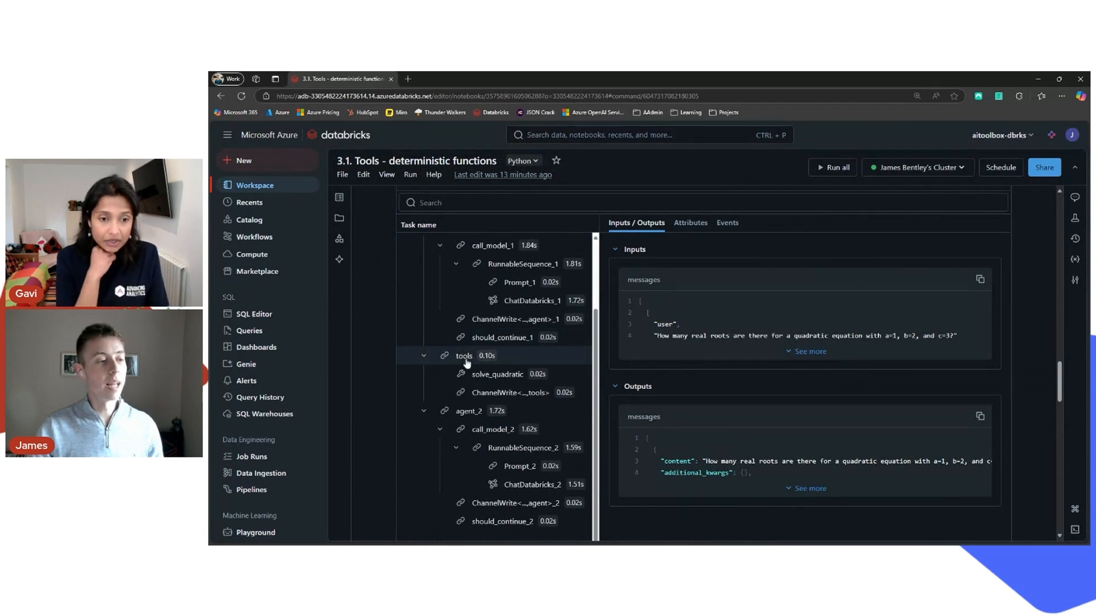
left_click(469, 410)
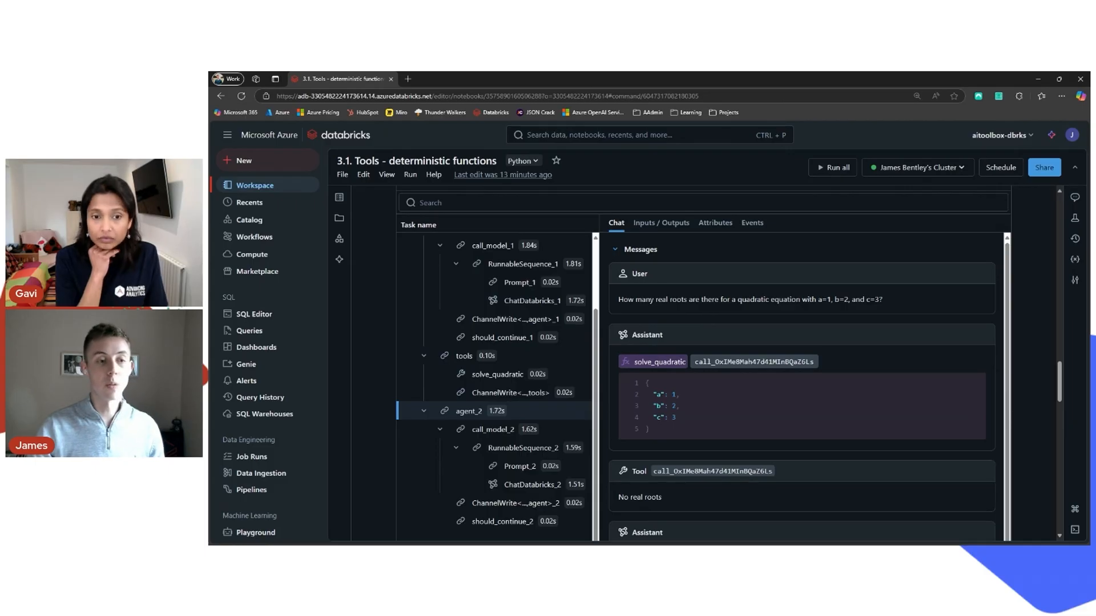
scroll("down", 3)
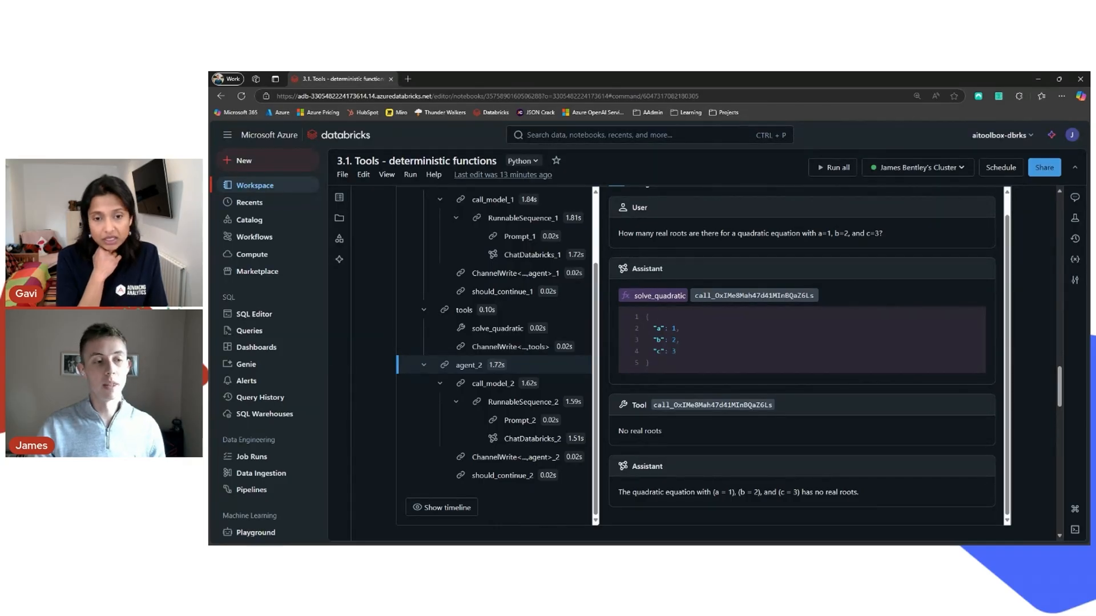
scroll("down", 3)
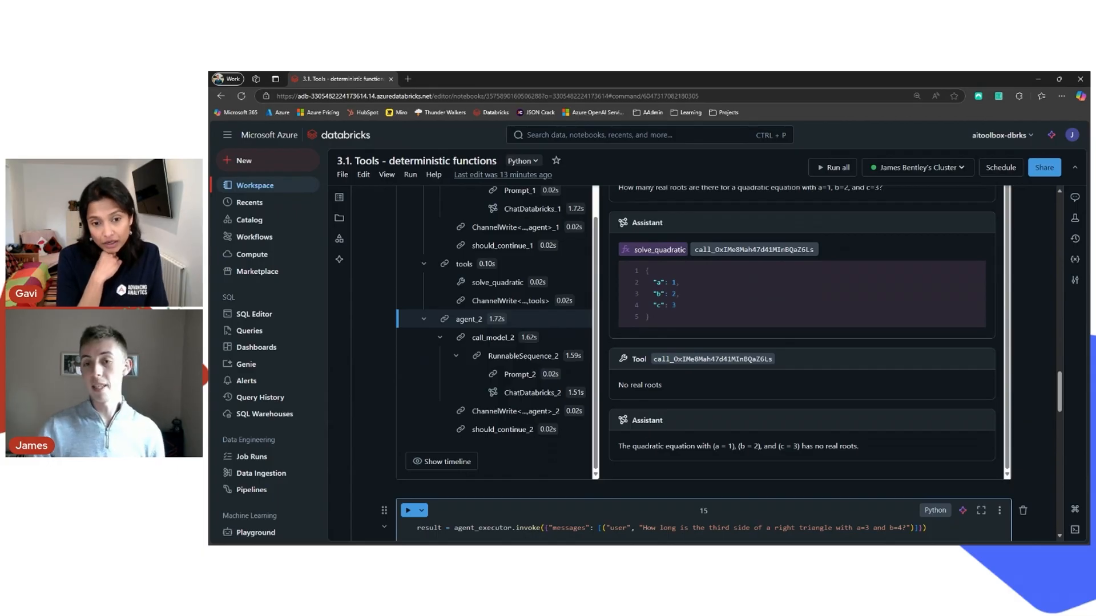
mouse_move(998, 410)
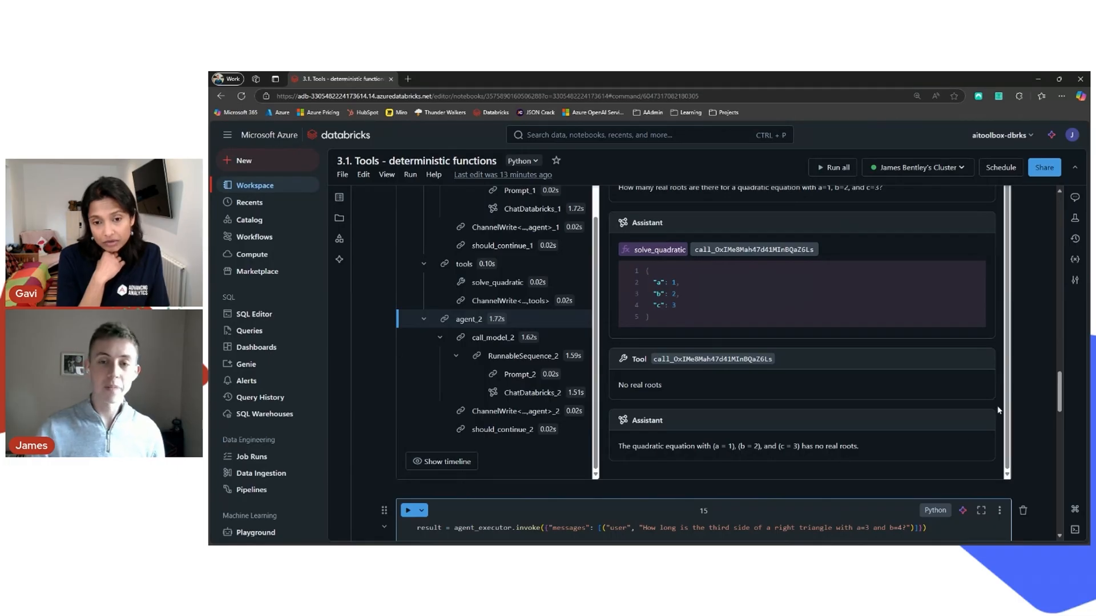
scroll("down", 3)
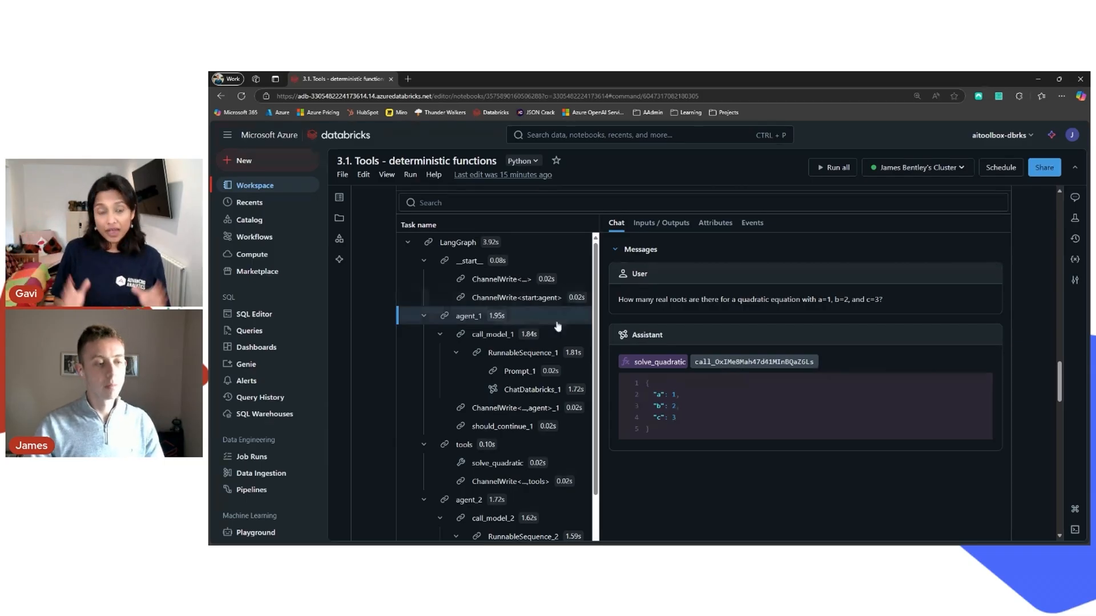
- Inspect RunnableSequence_1 outputs of call_model_1 for the solve_quadratic call with a=1, b=2, c=3
left_click(492, 334)
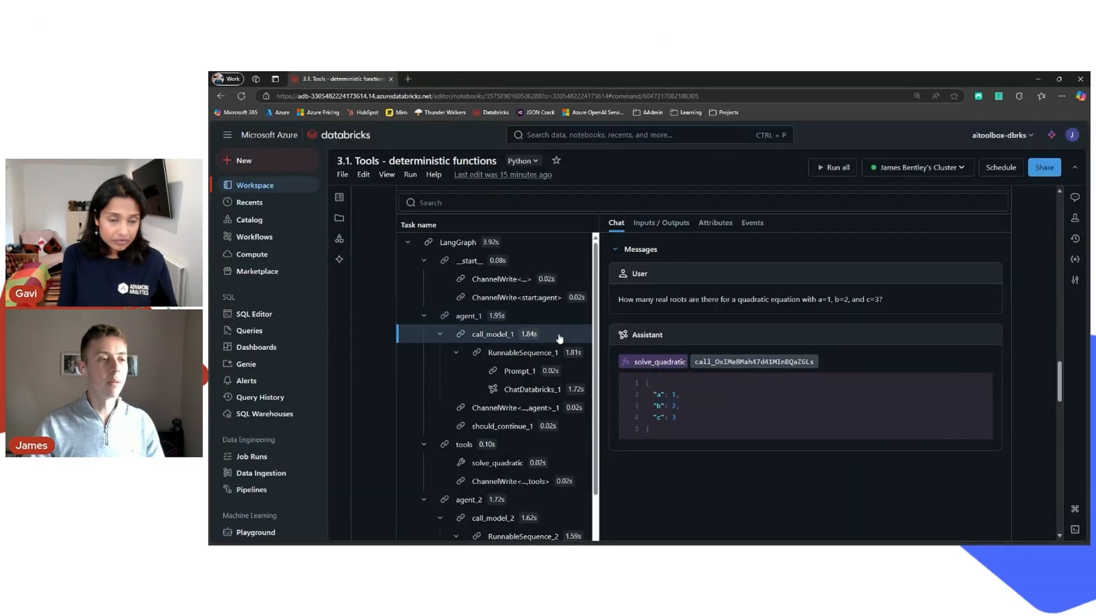
left_click(522, 352)
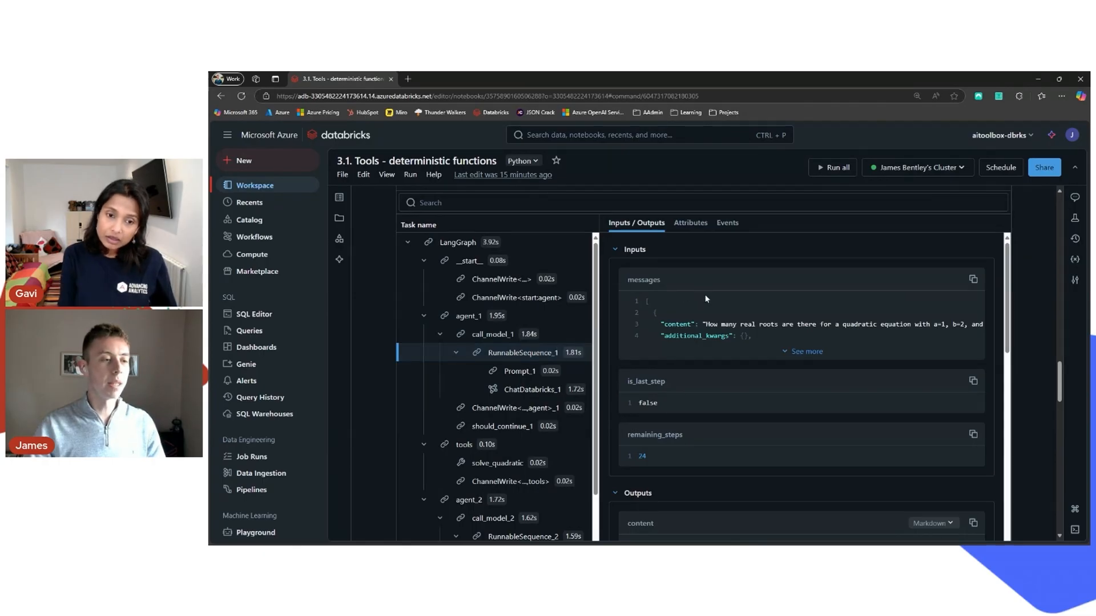
scroll("down", 3)
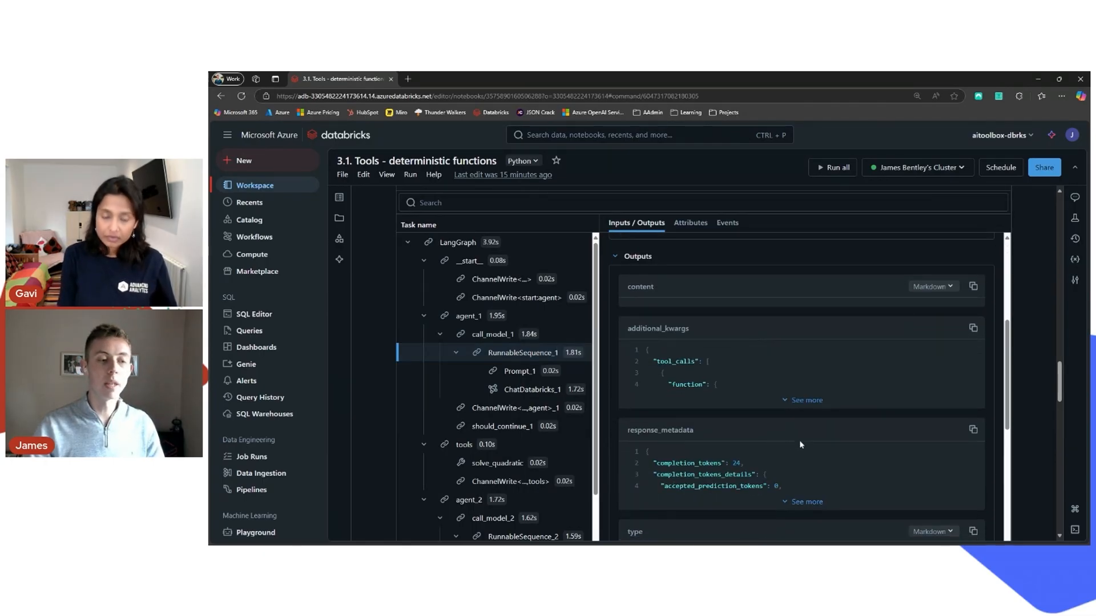
scroll("down", 3)
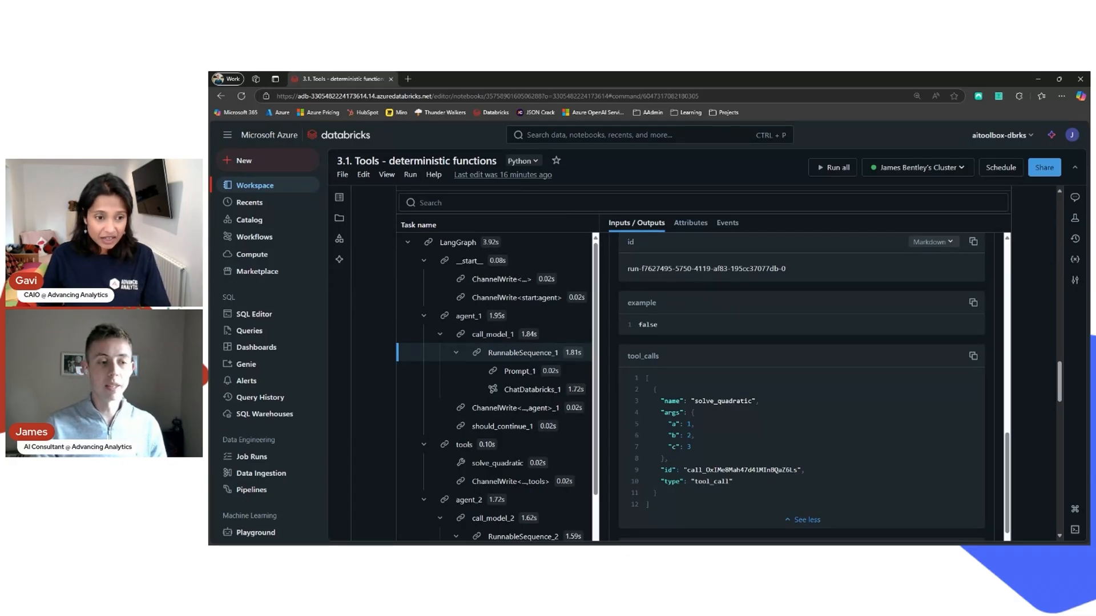
scroll("down", 3)
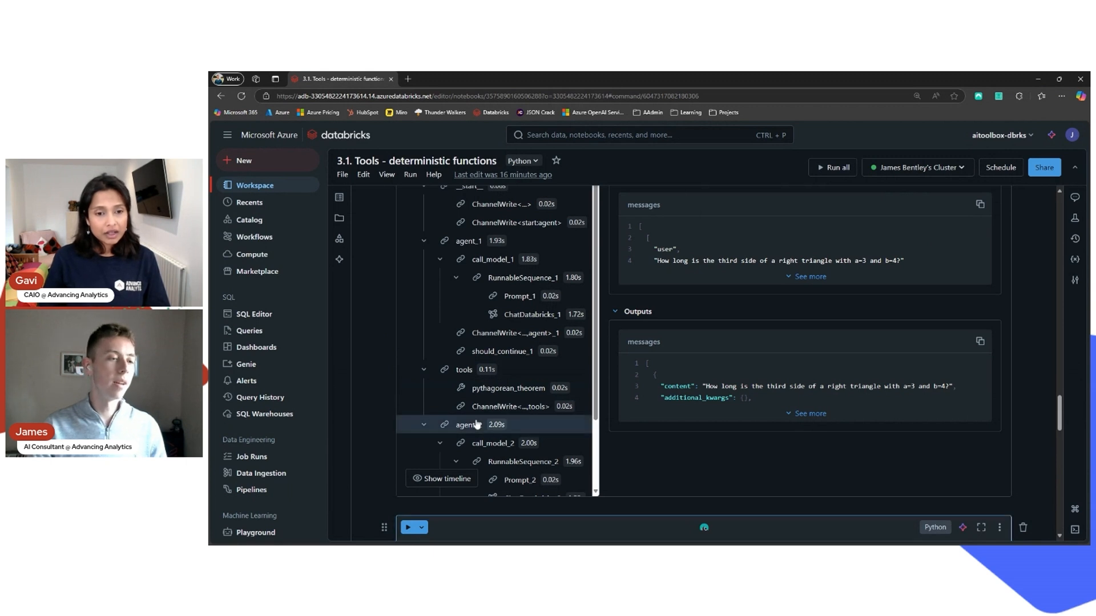
- Open agent_2's chat showing pythagorean_theorem returning a 5.0-unit hypotenuse
left_click(468, 424)
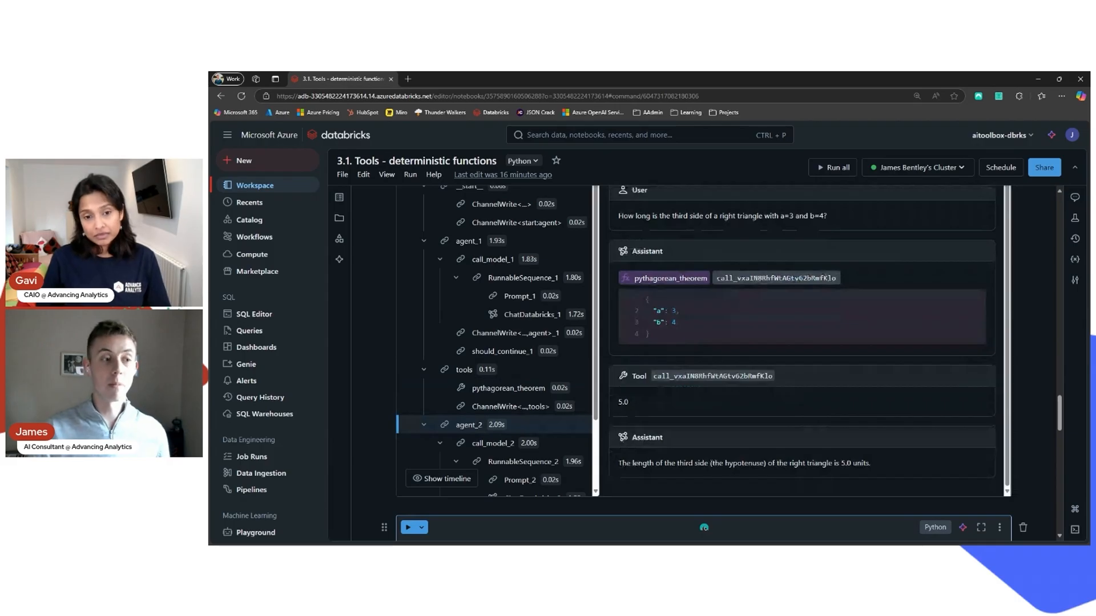
mouse_move(663, 308)
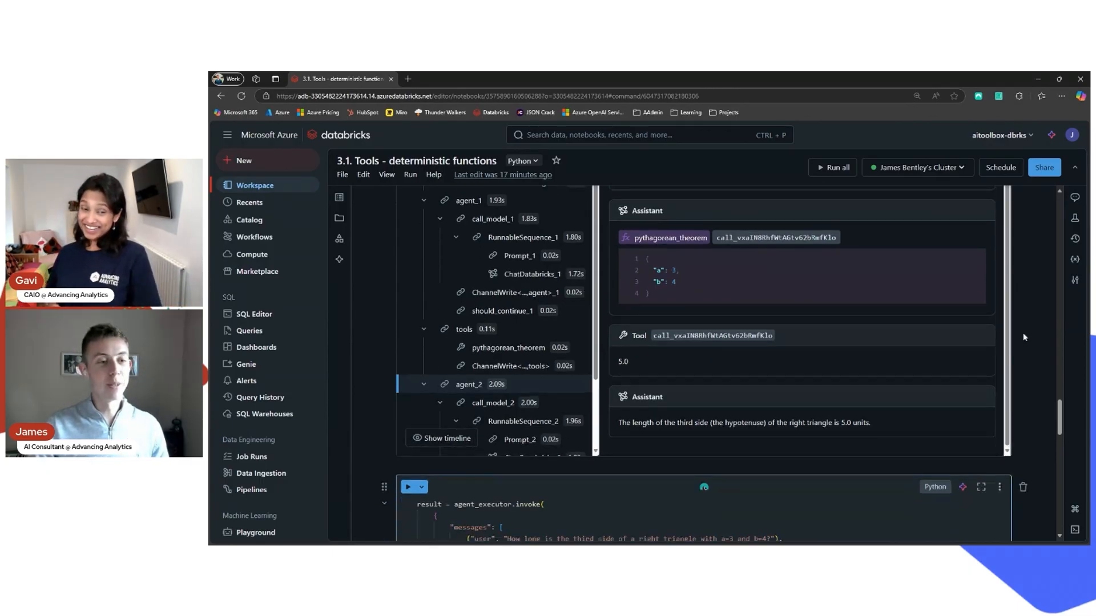
scroll("down", 3)
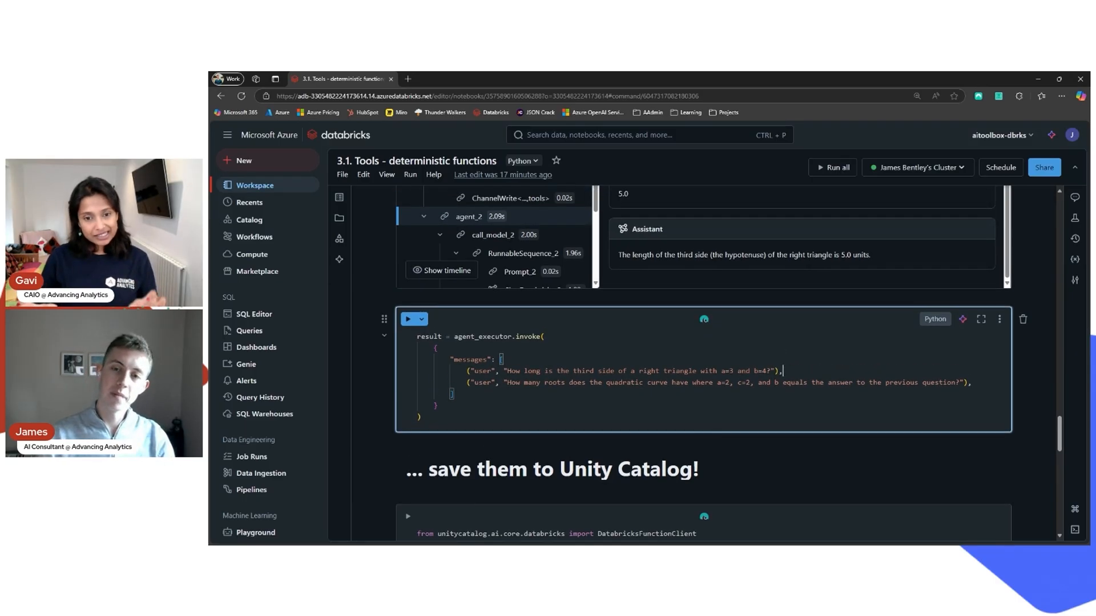
- Run the chained cell asking for the triangle's third side, then the quadratic's roots
scroll("down", 3)
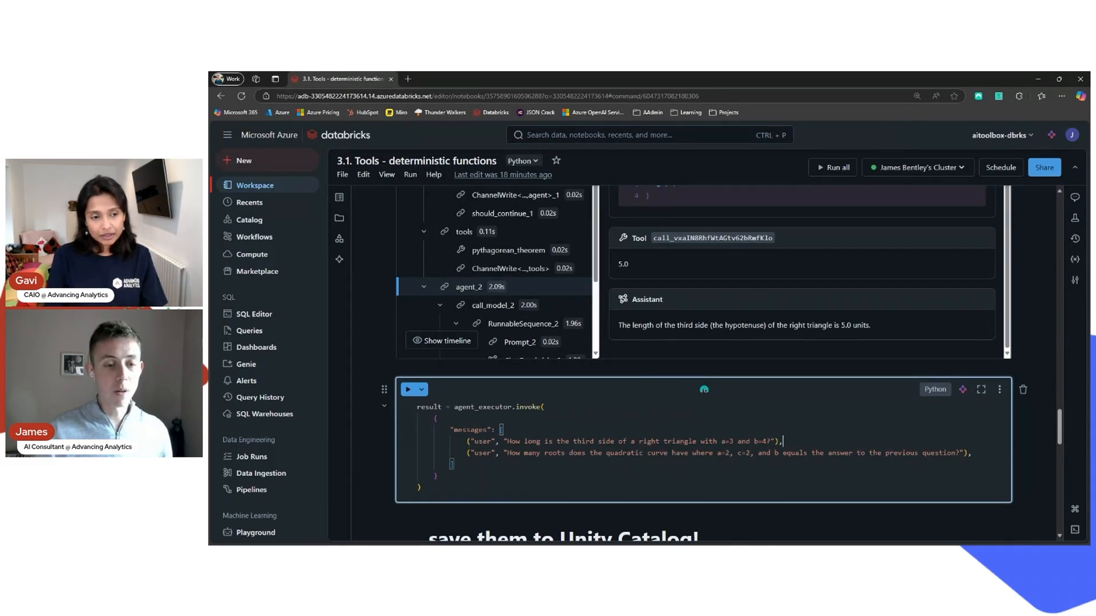
left_click(411, 389)
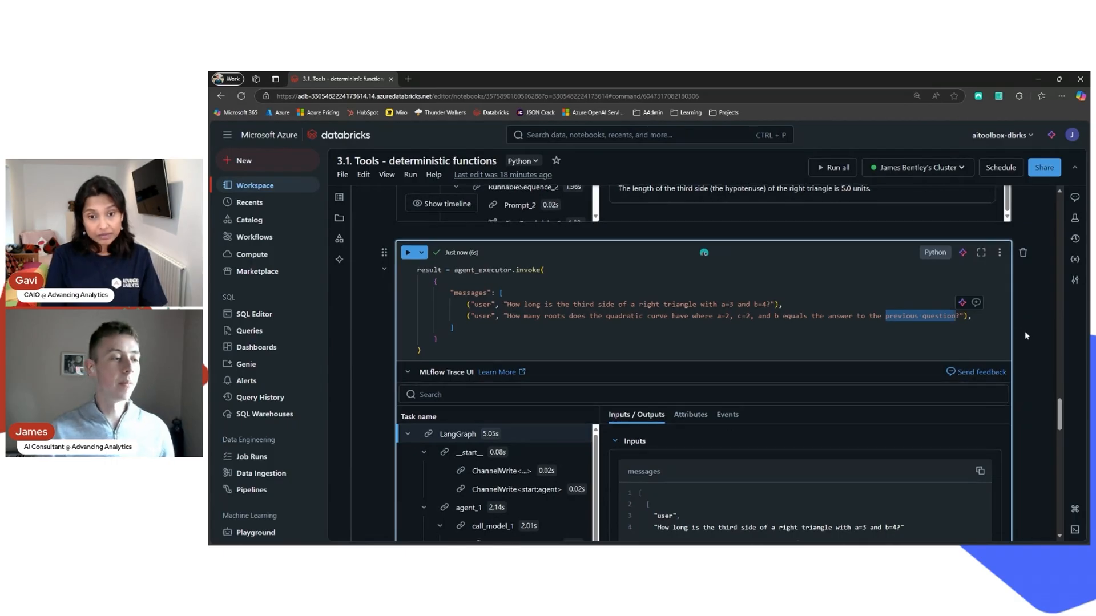
- Scroll the trace chat to the final answer: hypotenuse 5.0, roots -0.5 and -2.0
scroll("down", 3)
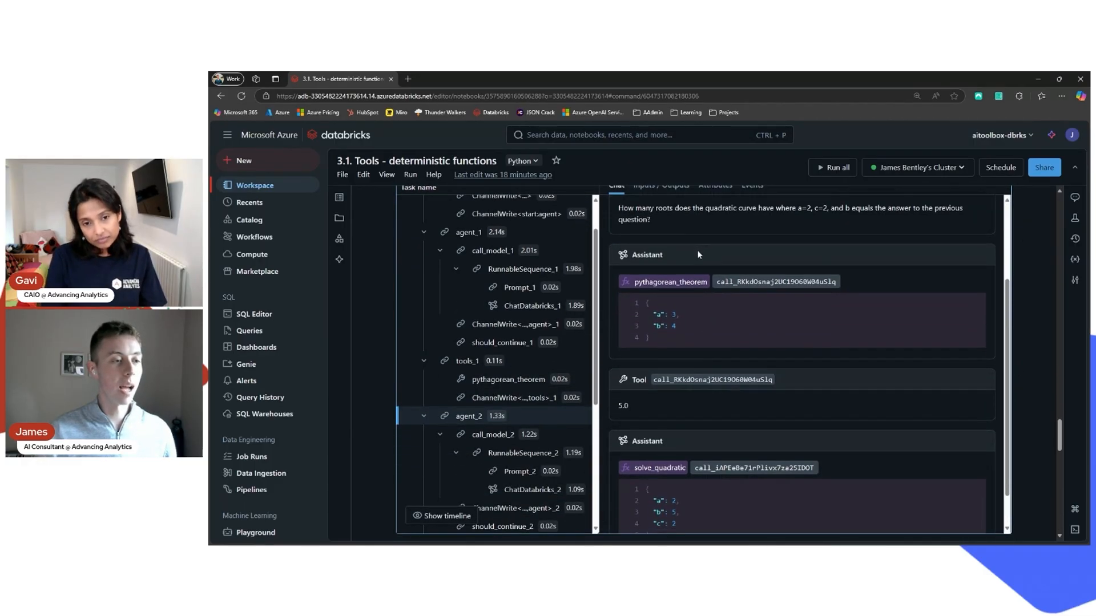
scroll("down", 3)
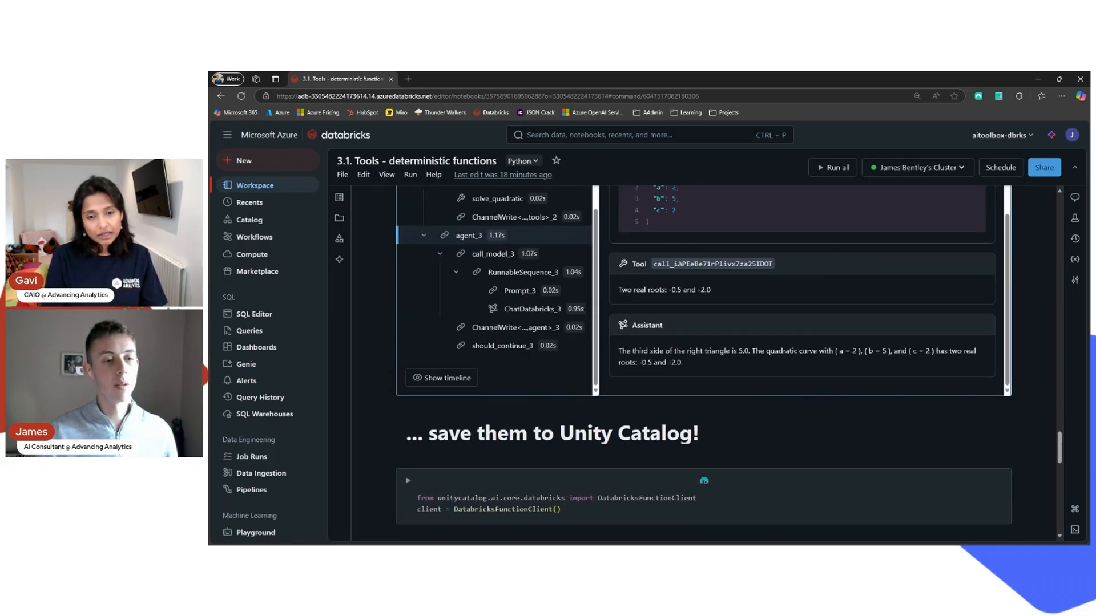
left_click_drag(797, 351, 683, 362)
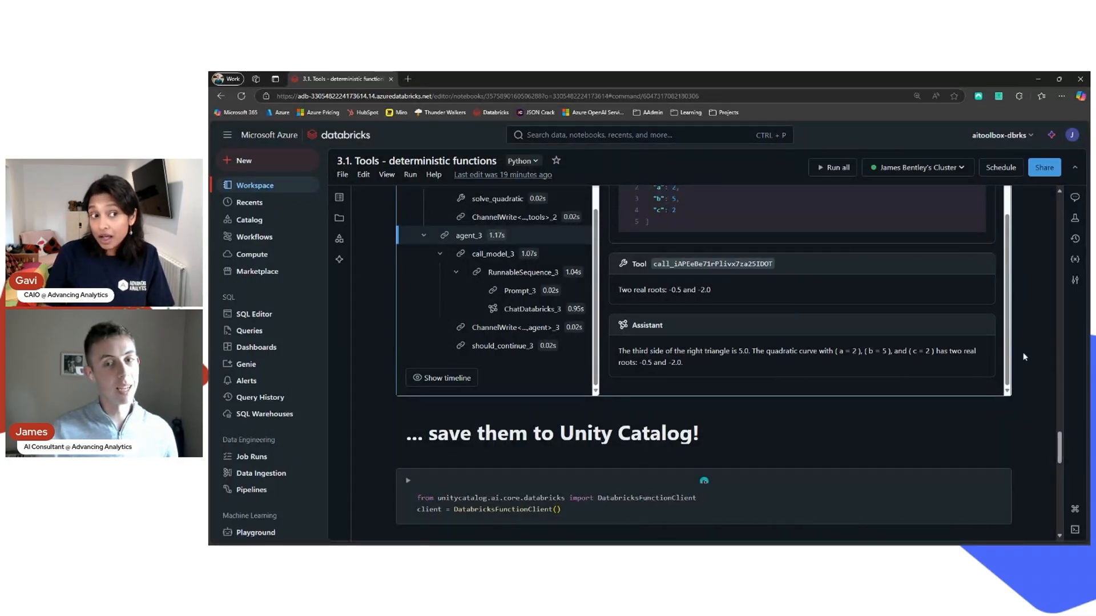
scroll("down", 3)
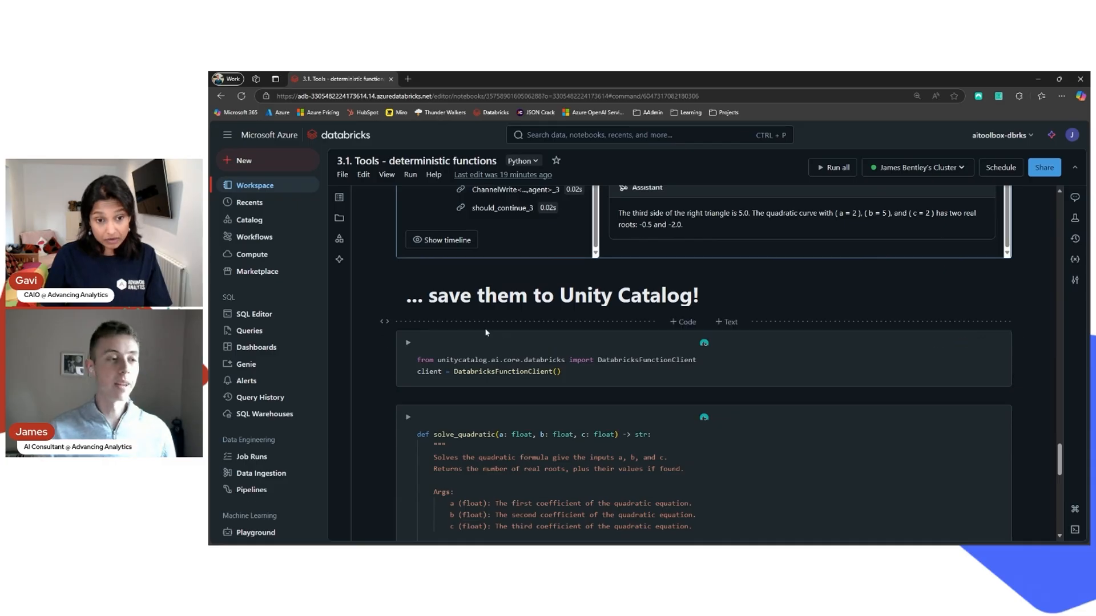
- Run the DatabricksFunctionClient and solve_quadratic cells, registering it in advancing_ai.agentic-tools
scroll("down", 3)
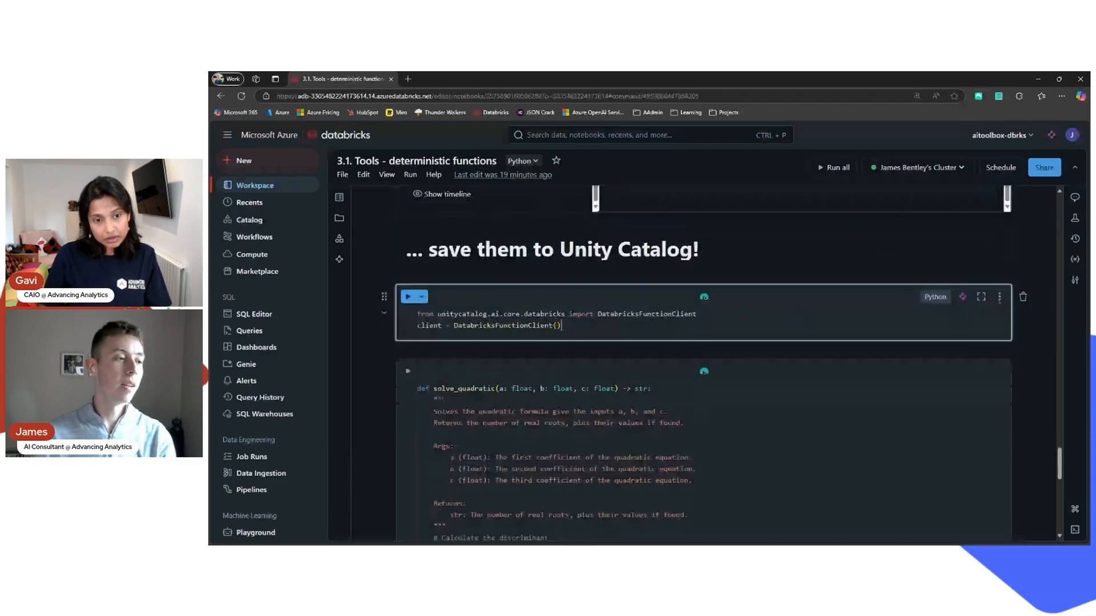
left_click(409, 296)
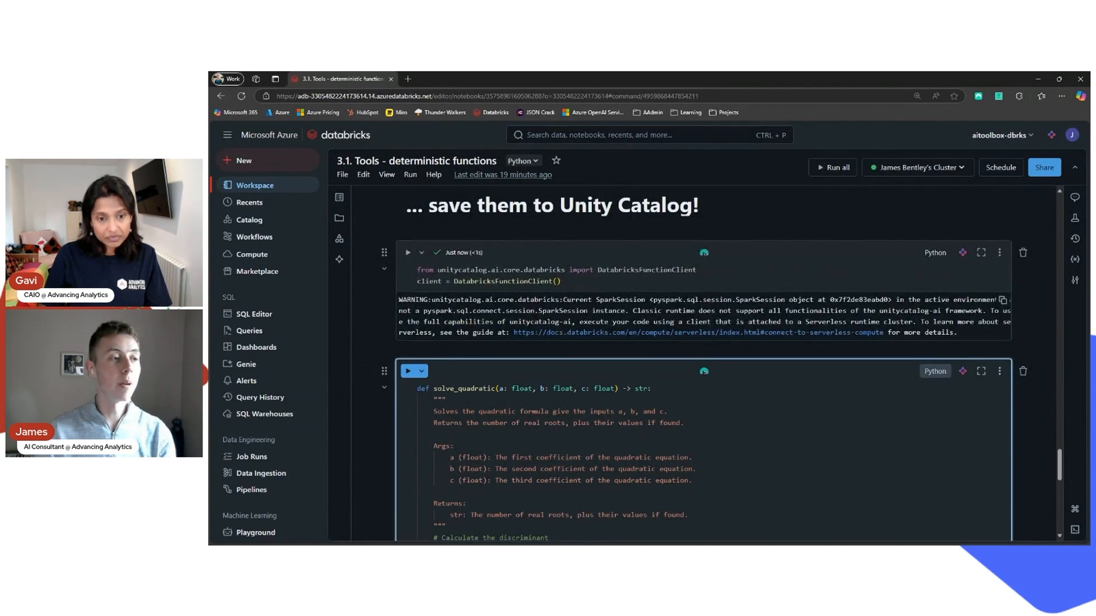
scroll("down", 3)
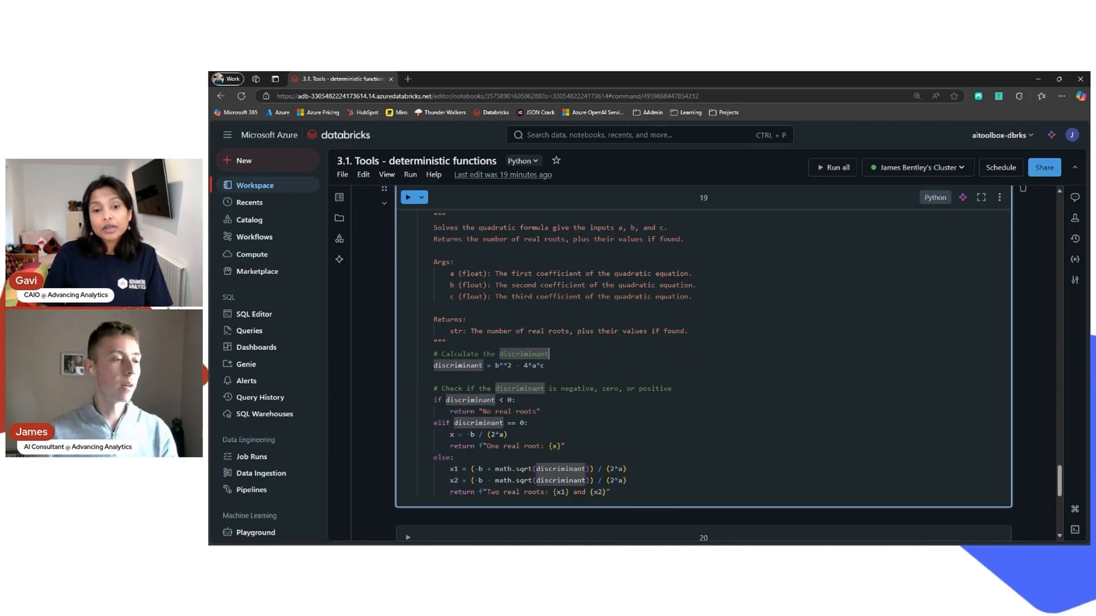
left_click(409, 196)
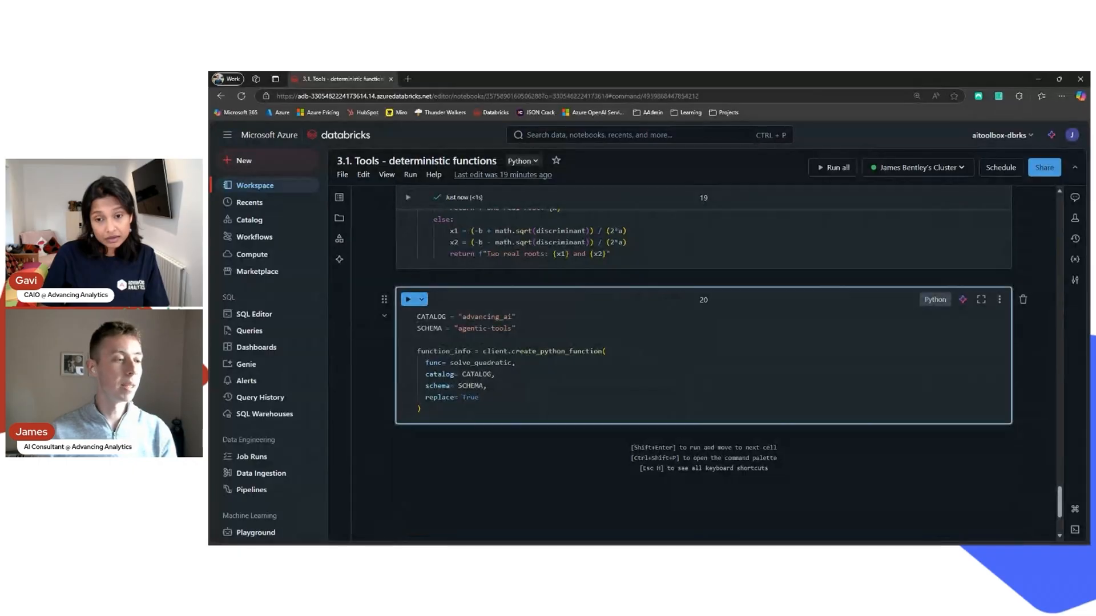
left_click(410, 299)
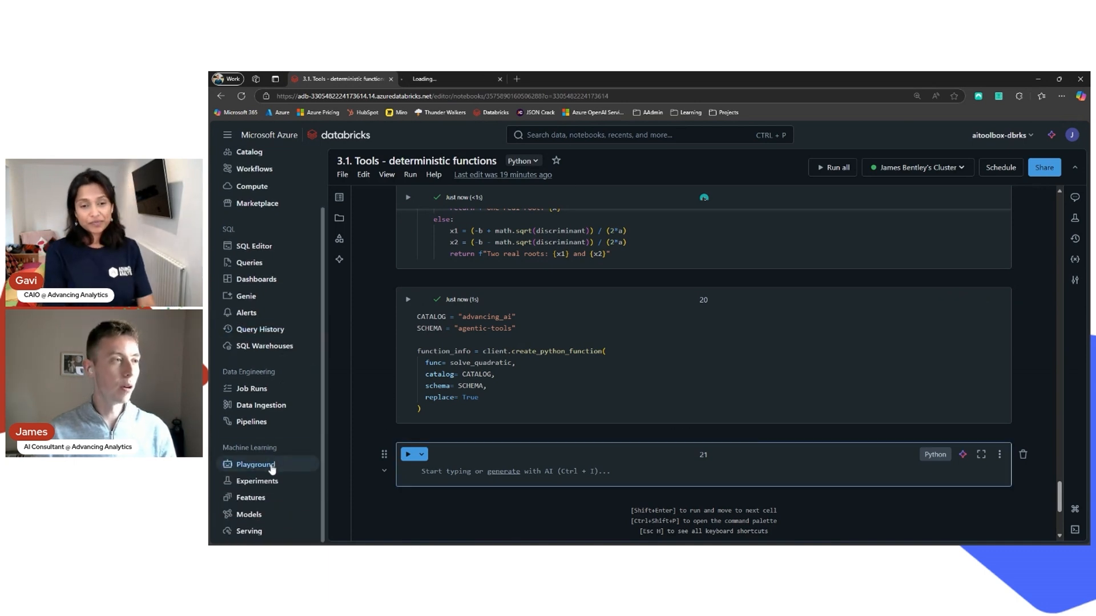
- Open the Playground and keep Meta Llama 3.3 70B Instruct as the endpoint
left_click(255, 464)
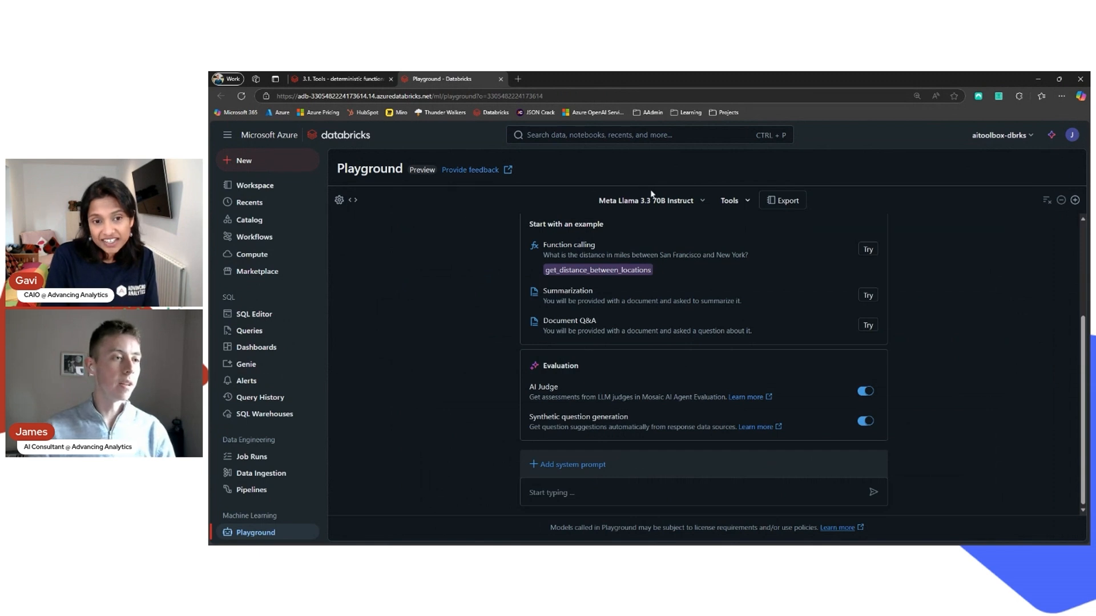
left_click(649, 201)
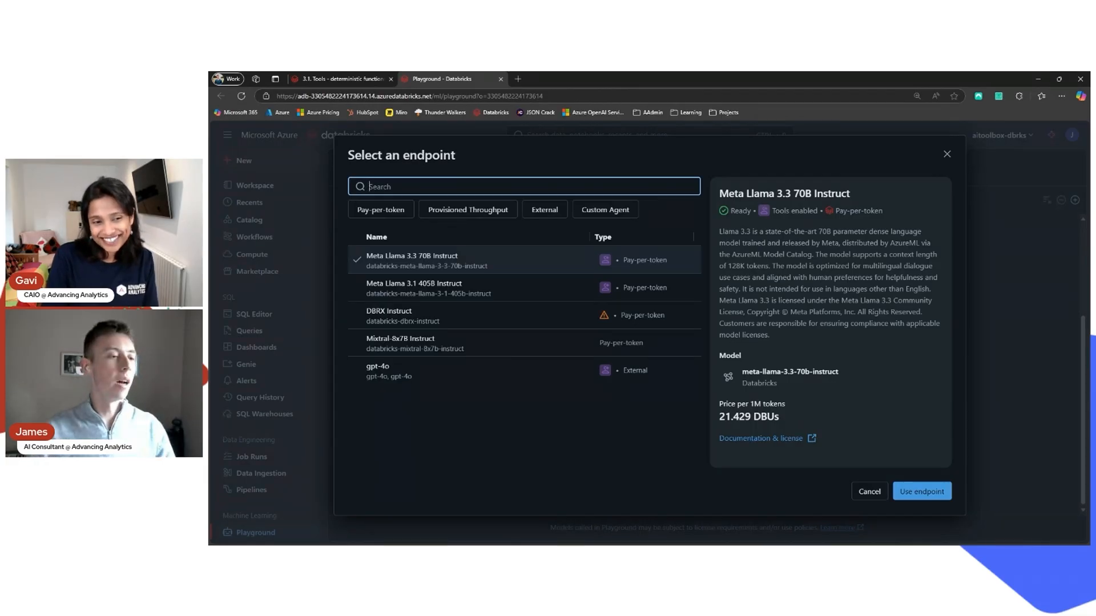
mouse_move(536, 369)
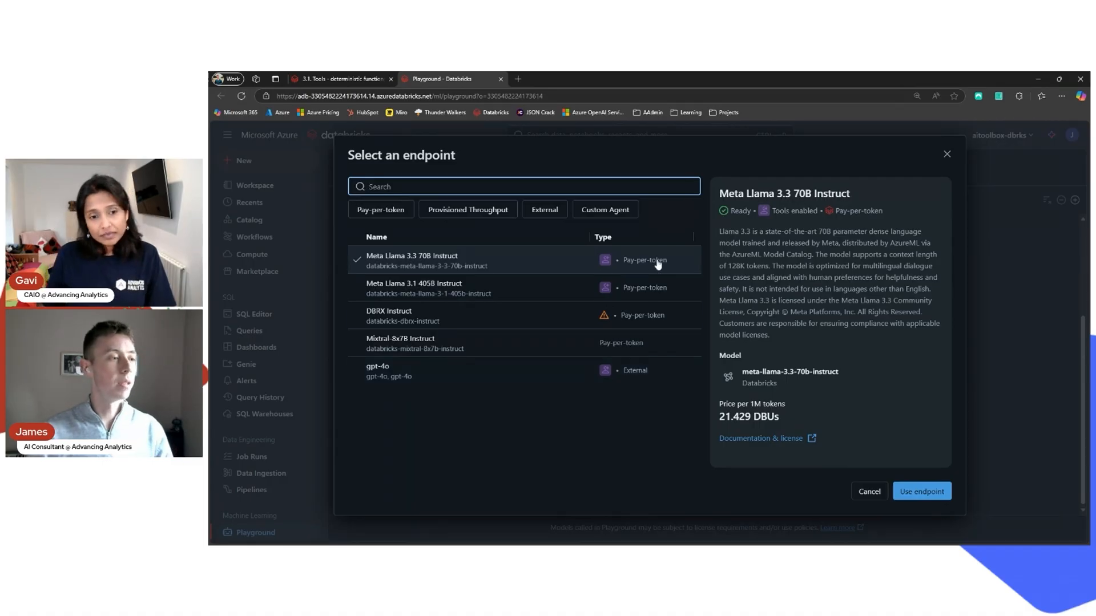
left_click(921, 491)
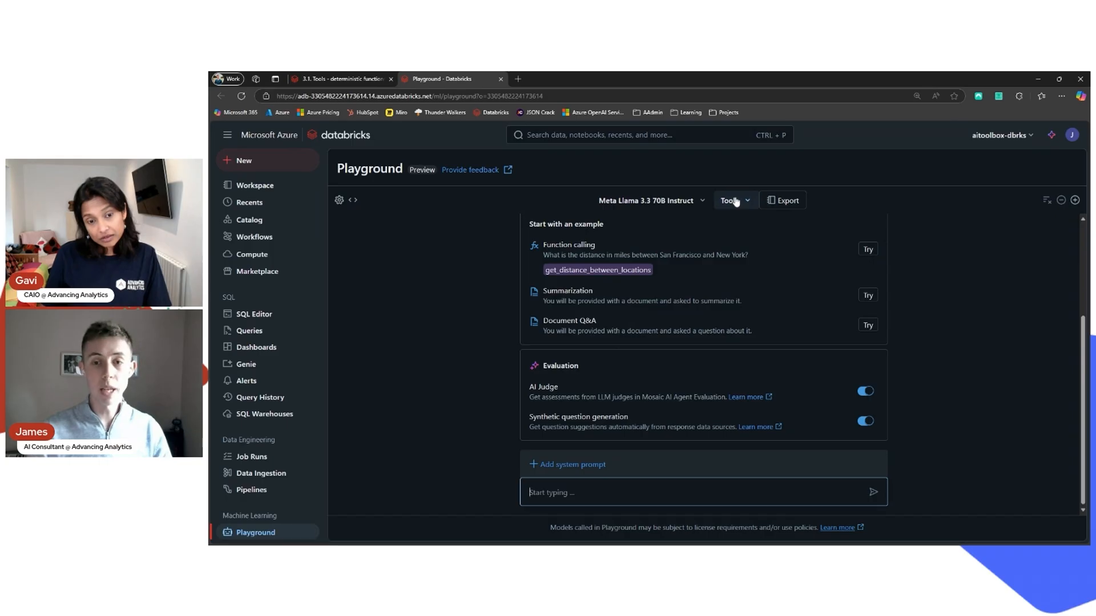
left_click(731, 200)
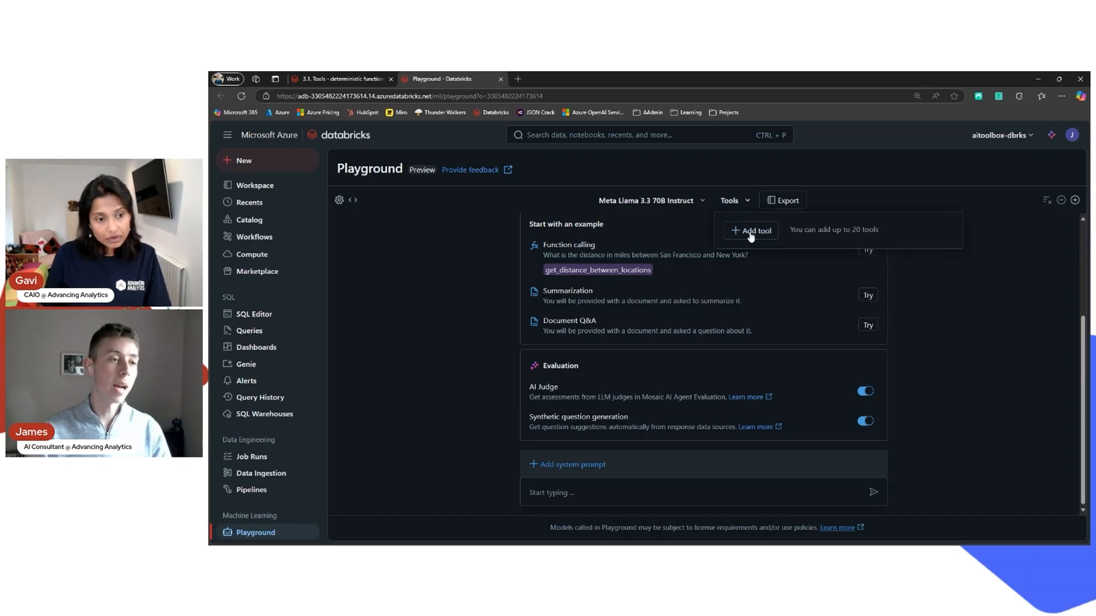
left_click(755, 230)
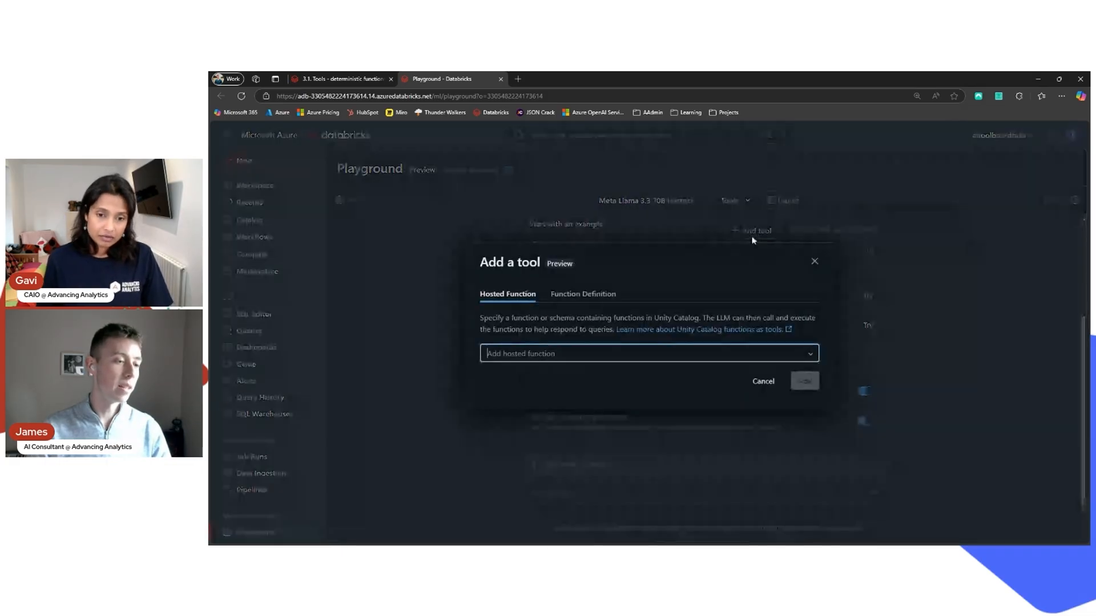
left_click(647, 352)
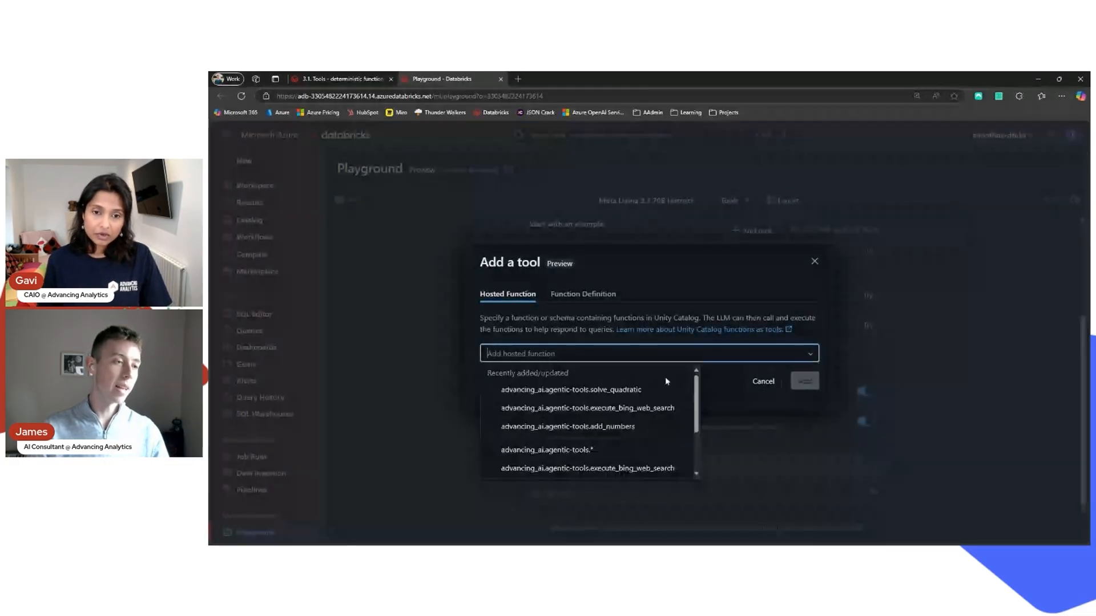
left_click(569, 389)
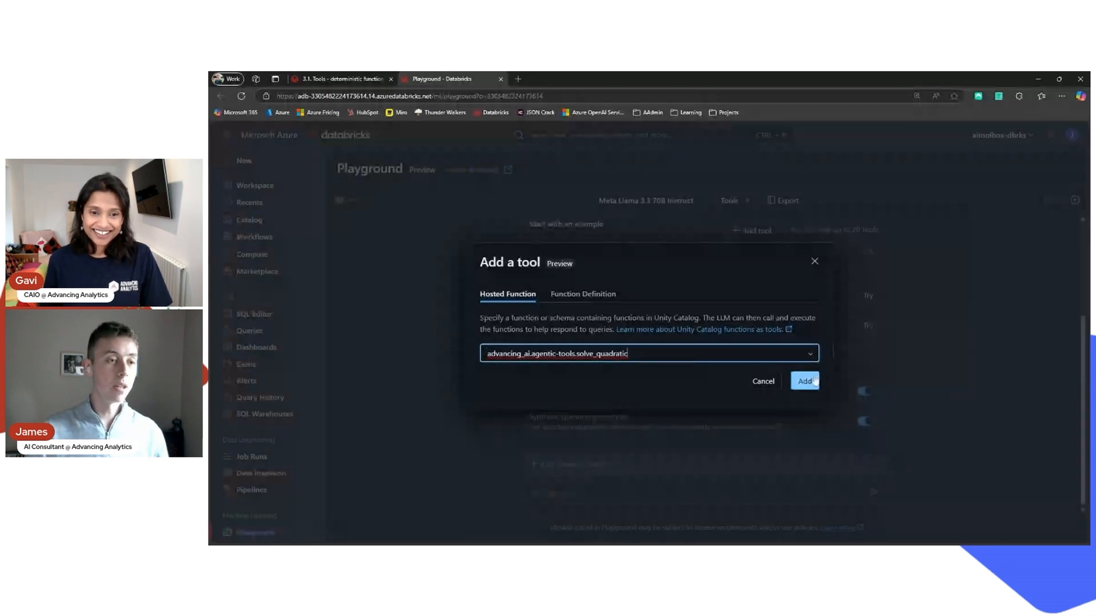
left_click(803, 381)
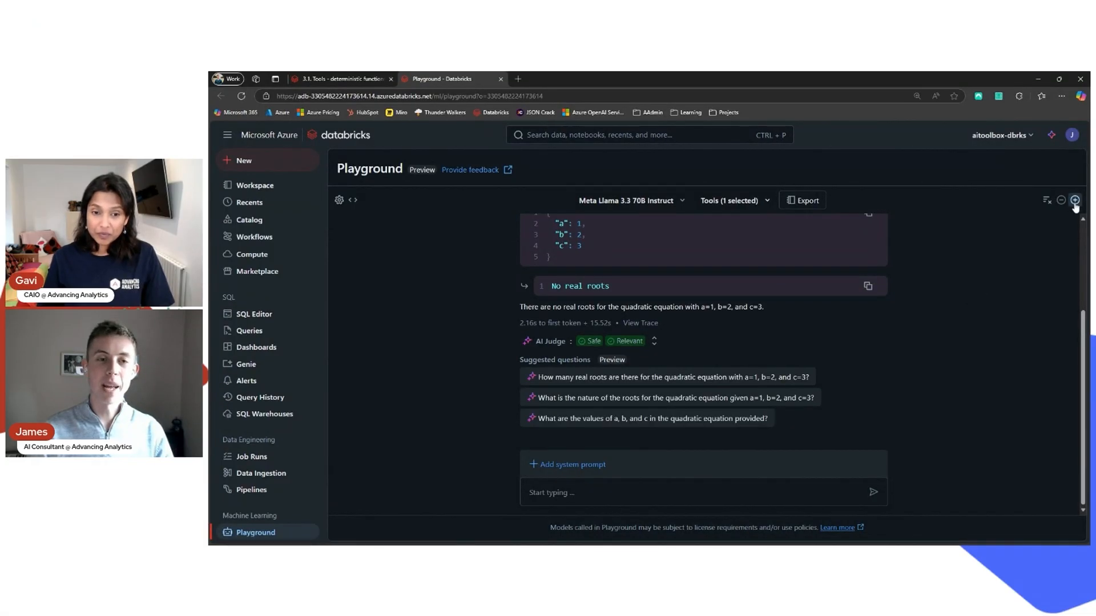
- Add a comparison chat on gpt-4o with the advancing_ai.agentic-tools.solve_quadratic tool attached
left_click(1075, 199)
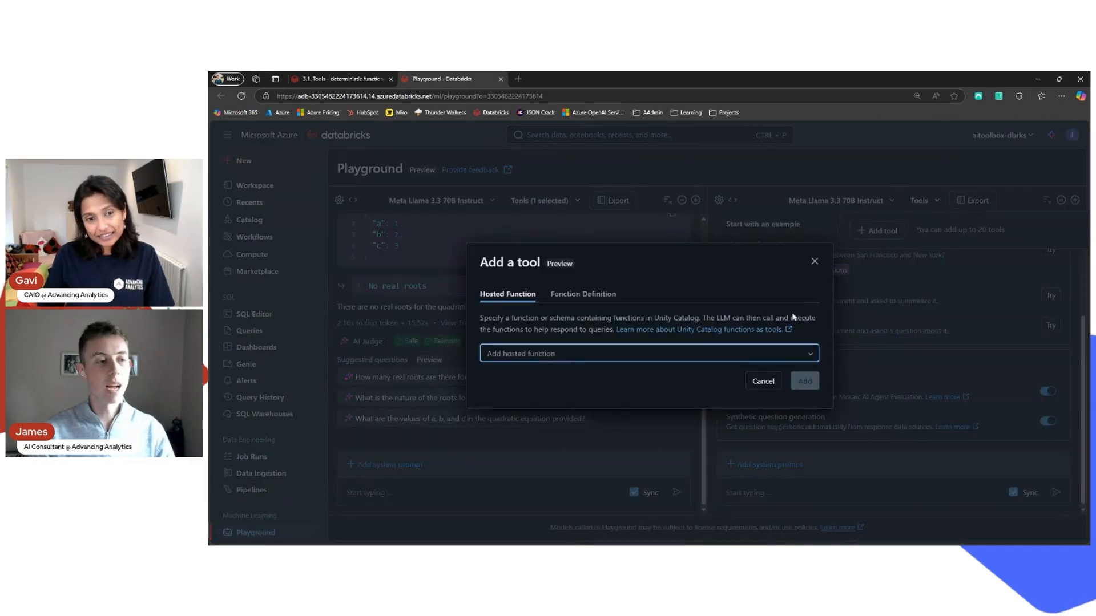
type("advancing_ai.agentic-tools.solve_quadratic")
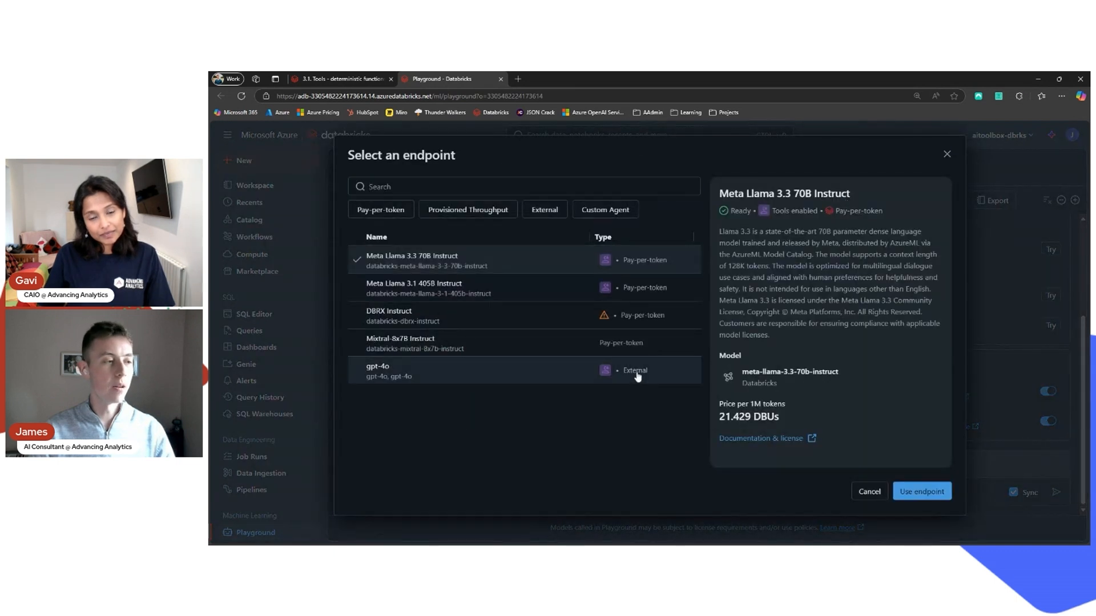
left_click(921, 491)
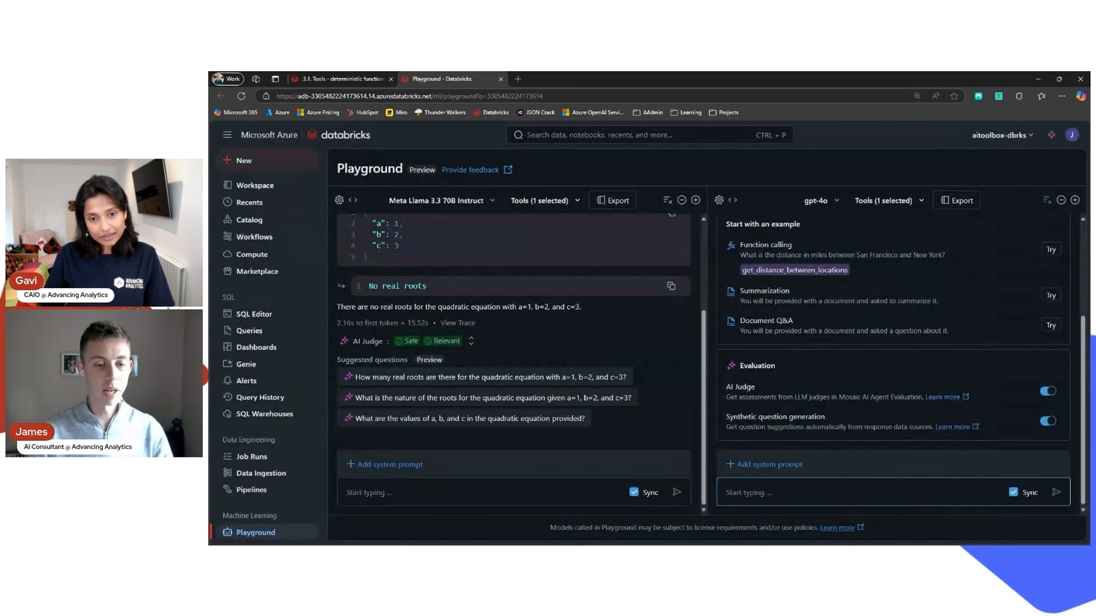